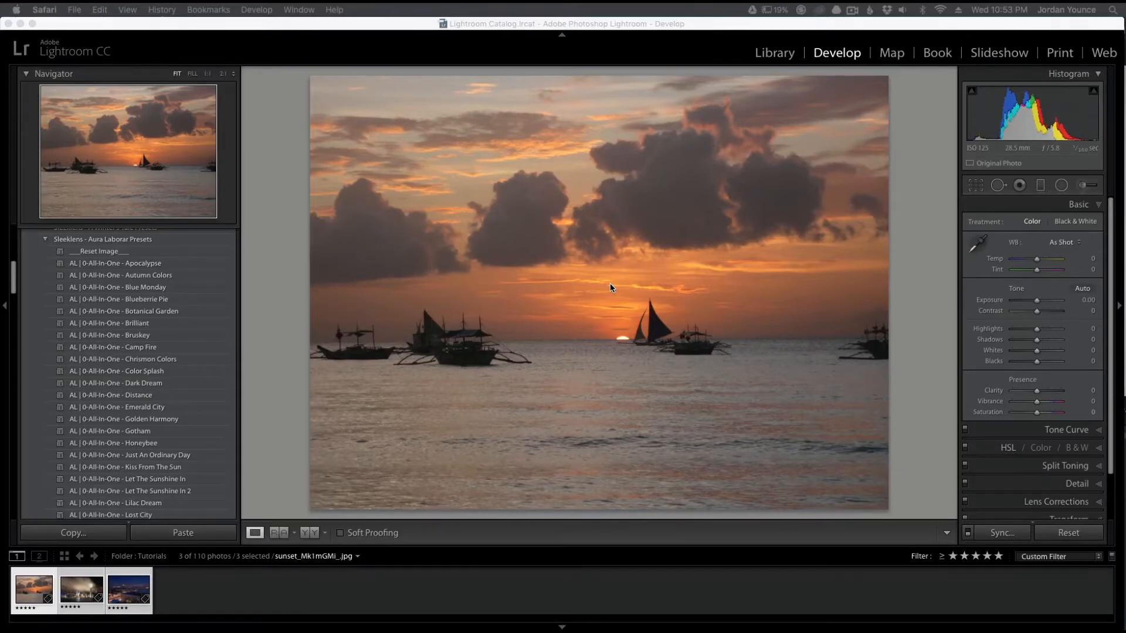
{"action": "mouse_move", "coordinate": [725, 357]}
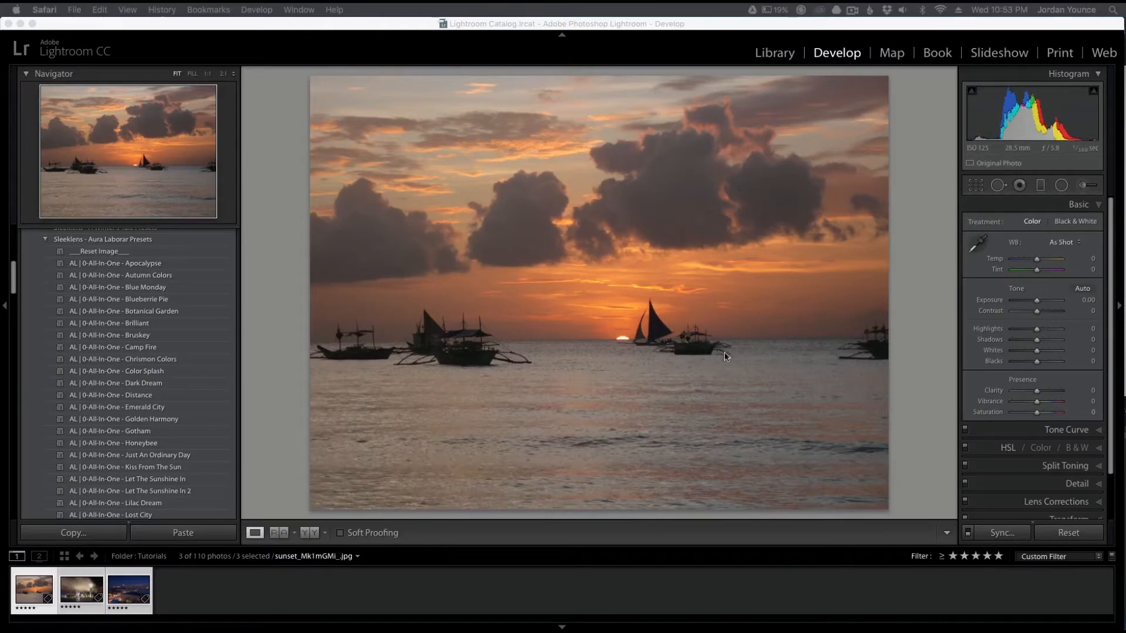
{"action": "mouse_move", "coordinate": [157, 342]}
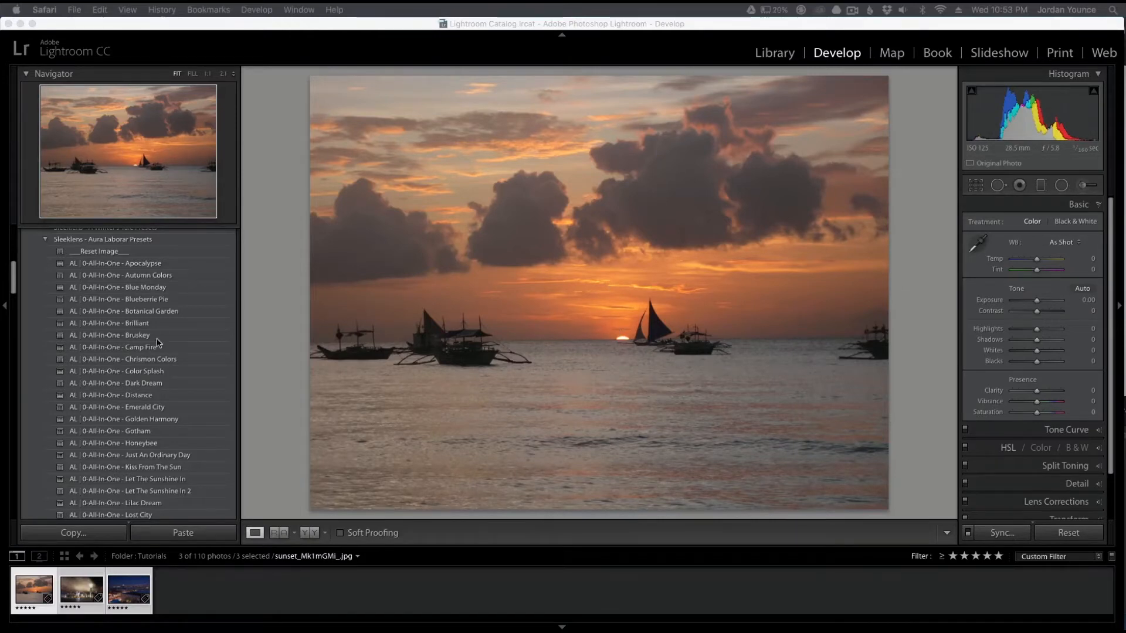
{"action": "mouse_move", "coordinate": [637, 343]}
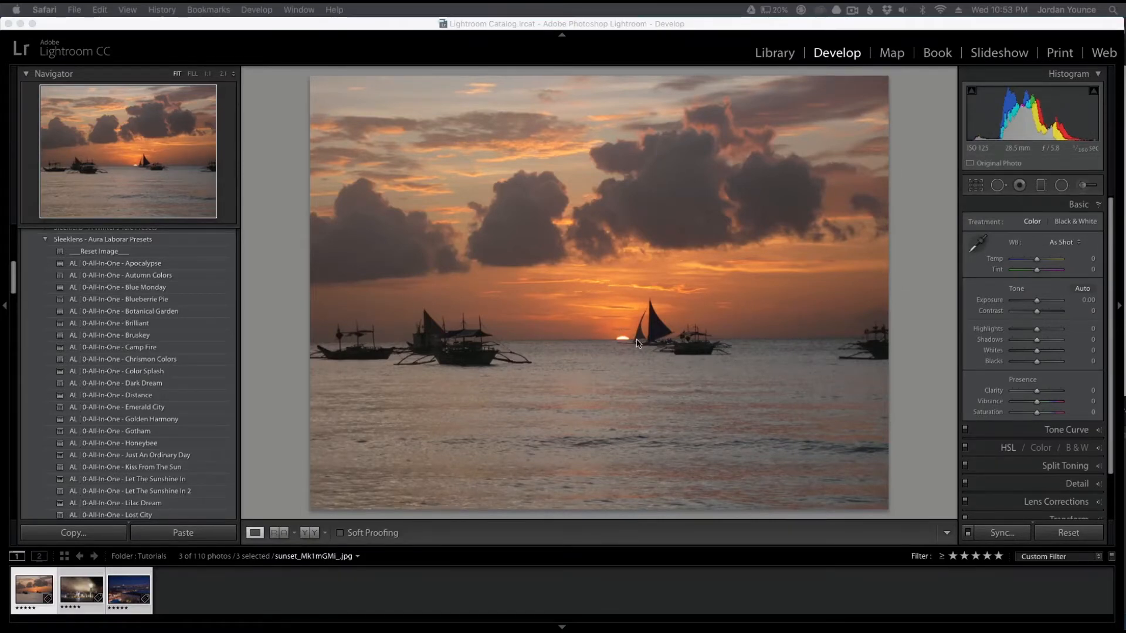
{"action": "mouse_move", "coordinate": [672, 323]}
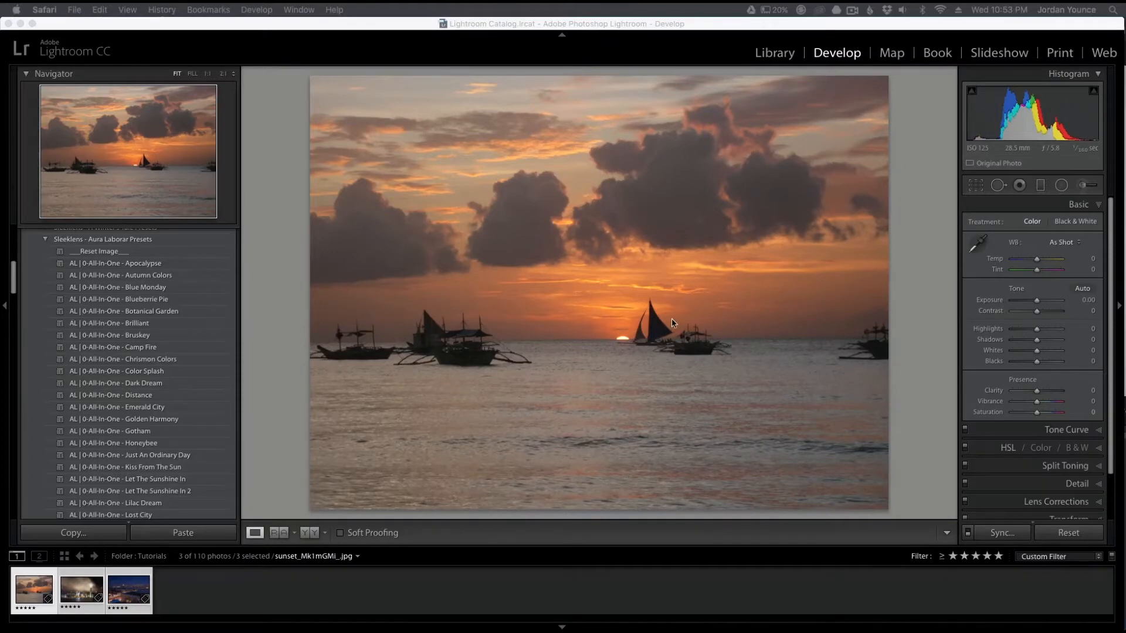
{"action": "mouse_move", "coordinate": [639, 332]}
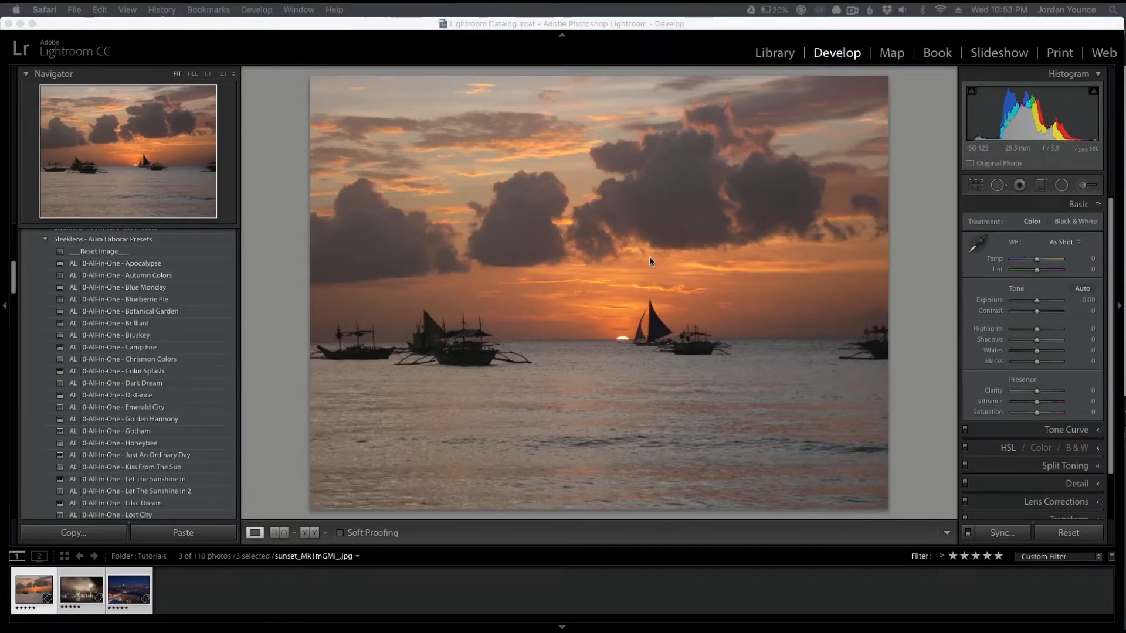
{"action": "mouse_move", "coordinate": [464, 313]}
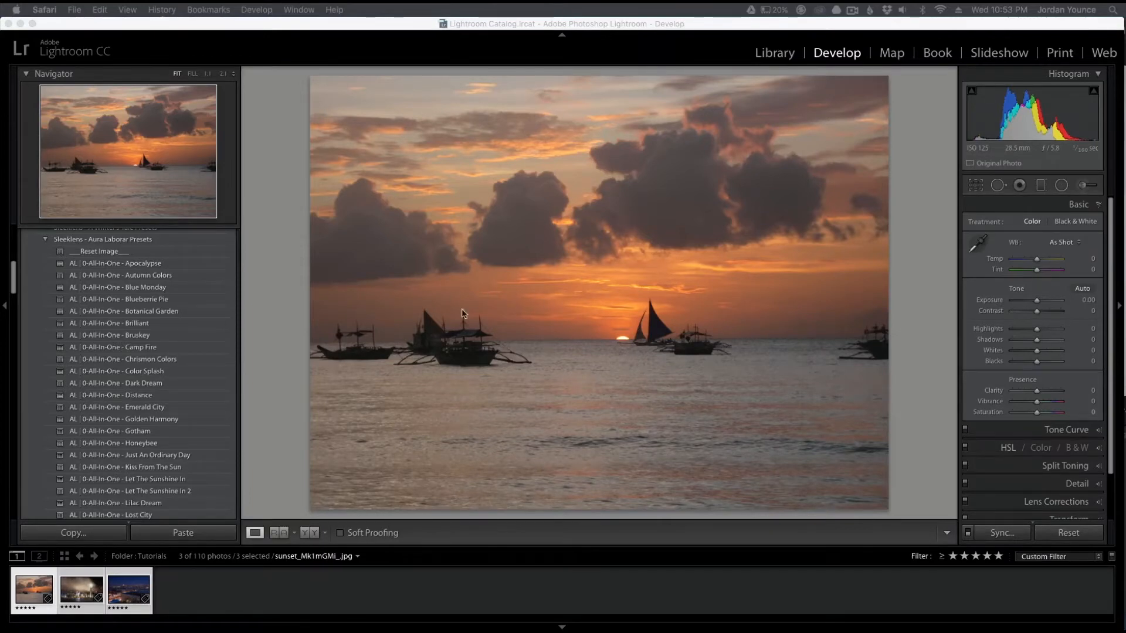
Step: Apply the AL | 0-All-In-One - Moonlight Clarity preset, checking the before/after comparison
{"action": "scroll", "scroll_direction": "down", "scroll_amount": 3}
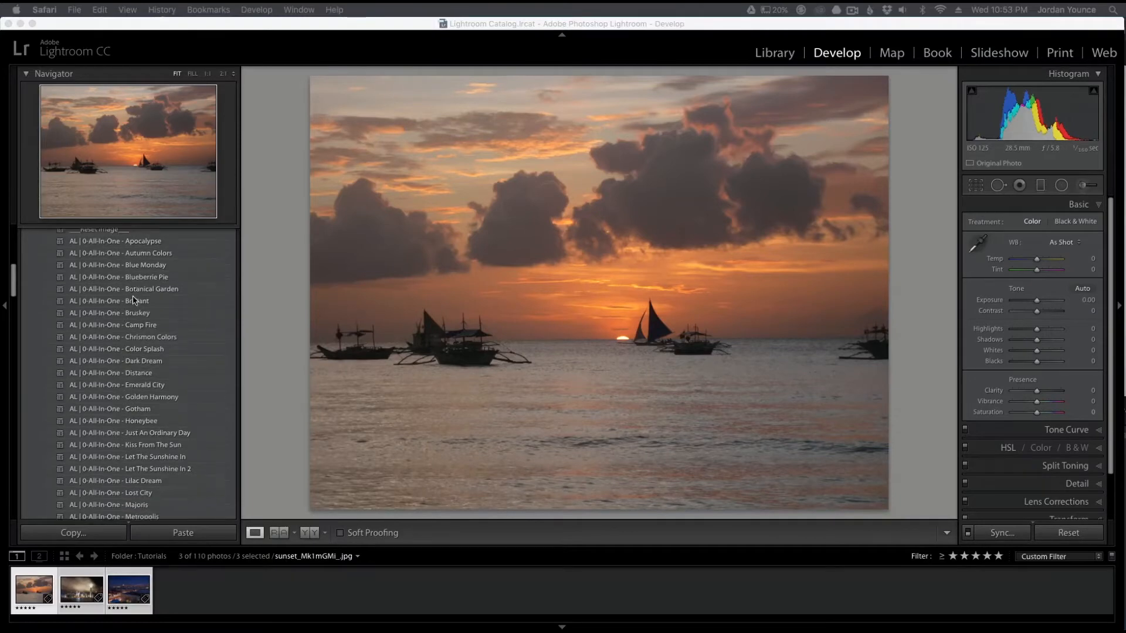
{"action": "scroll", "scroll_direction": "down", "scroll_amount": 3}
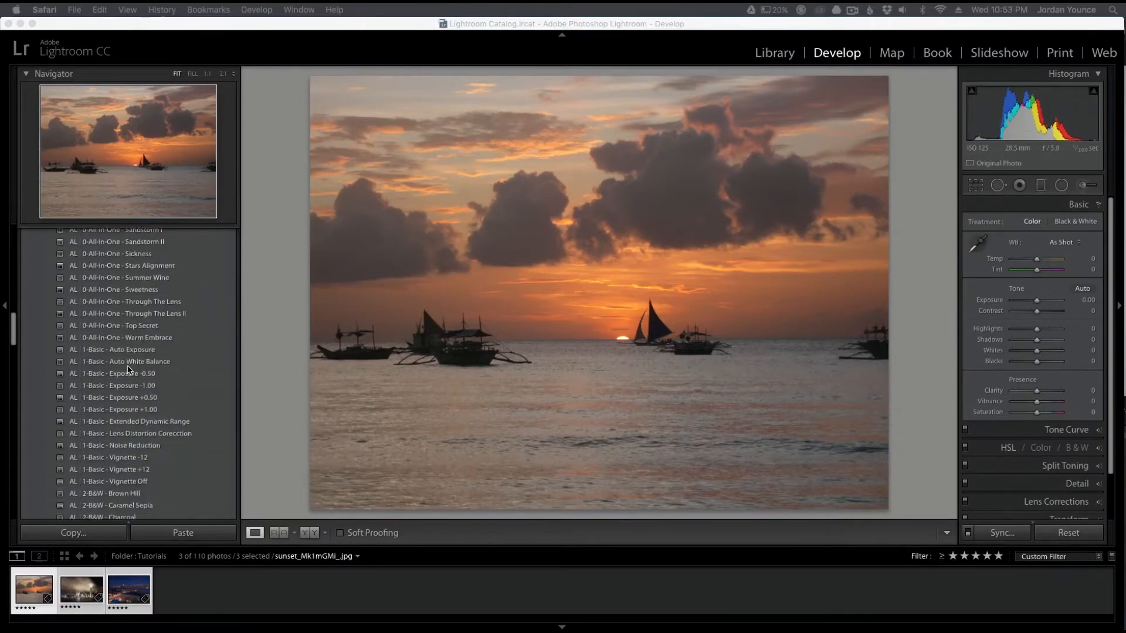
{"action": "scroll", "scroll_direction": "down", "scroll_amount": 3}
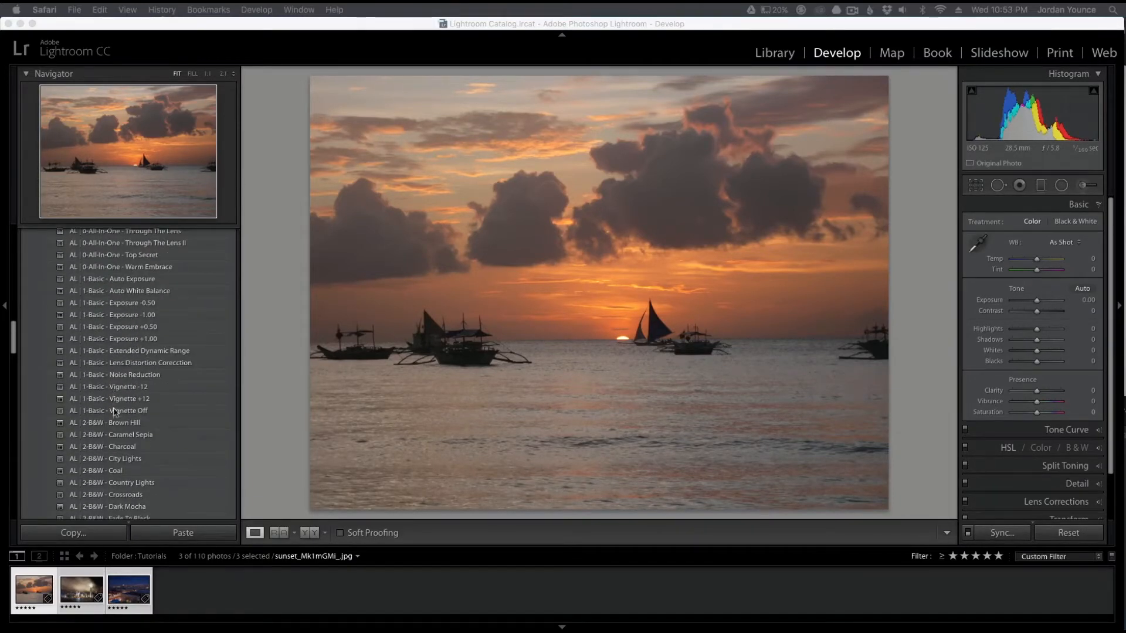
{"action": "scroll", "scroll_direction": "down", "scroll_amount": 3}
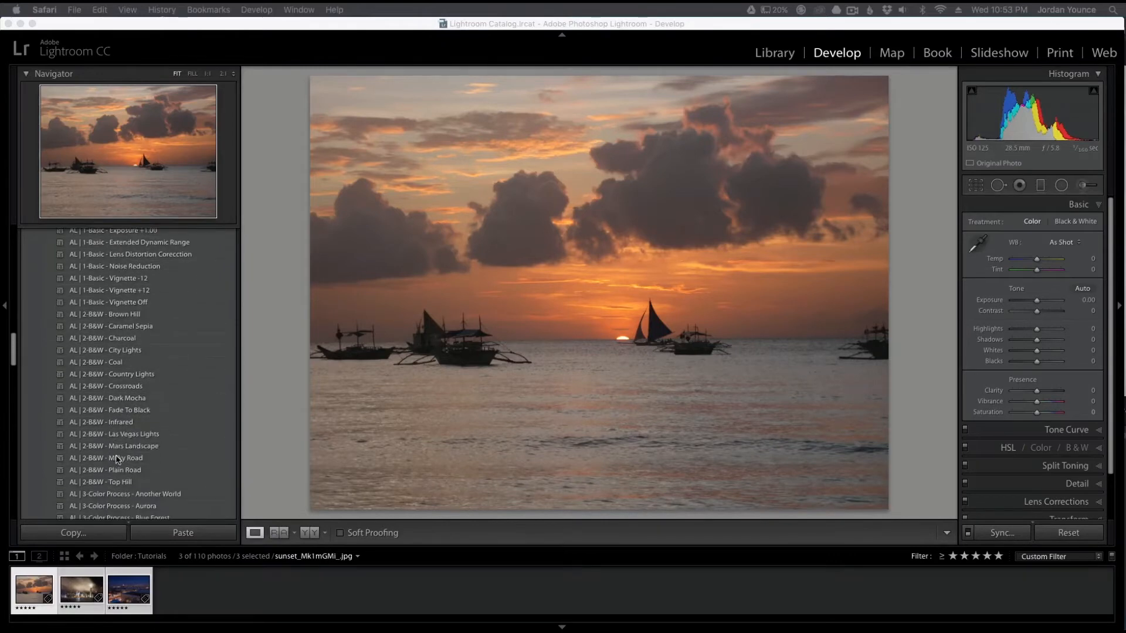
{"action": "scroll", "scroll_direction": "down", "scroll_amount": 3}
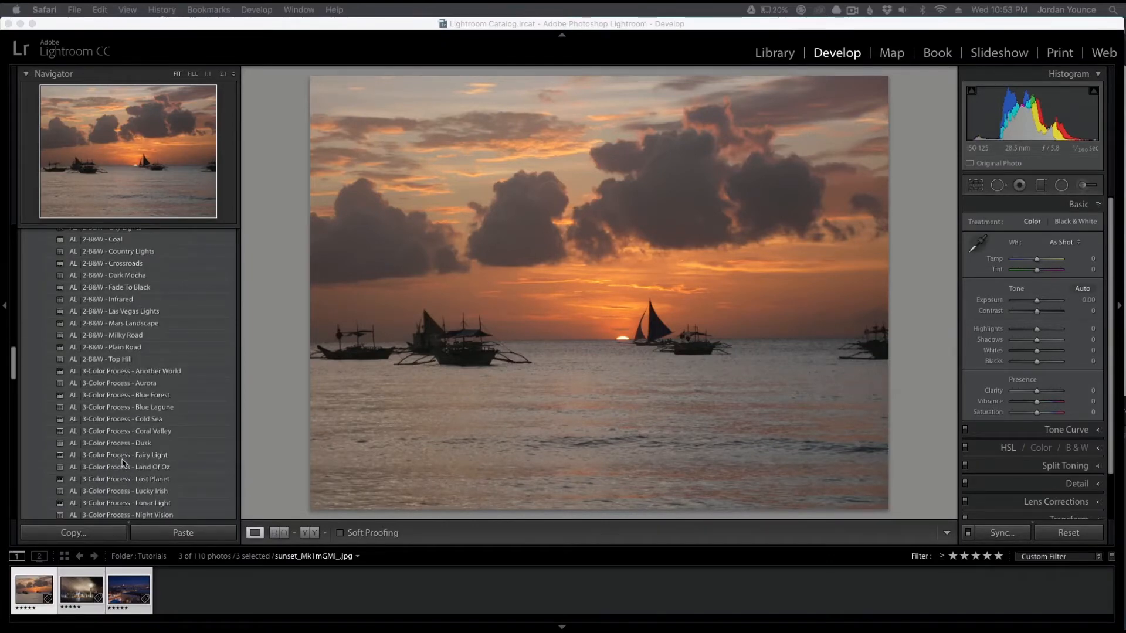
{"action": "scroll", "scroll_direction": "down", "scroll_amount": 3}
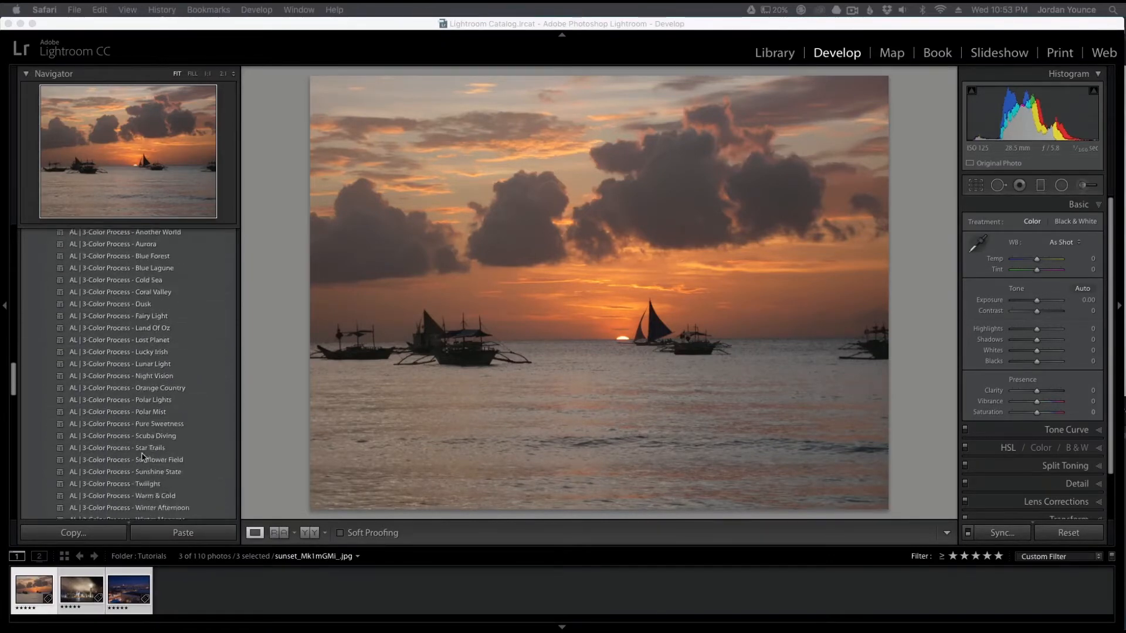
{"action": "scroll", "scroll_direction": "down", "scroll_amount": 3}
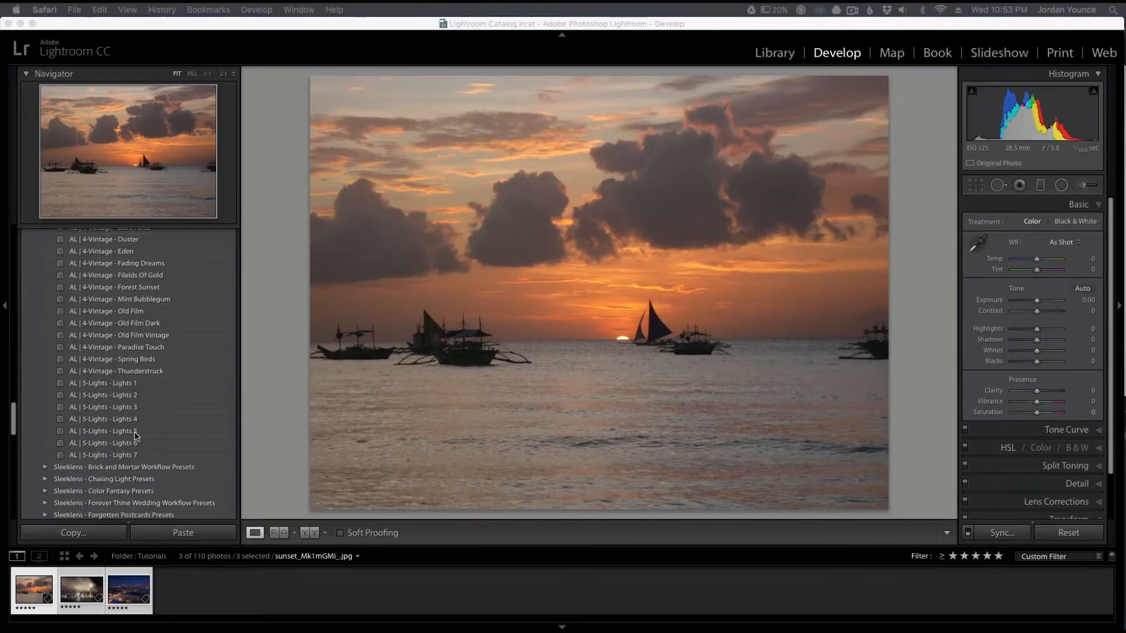
{"action": "scroll", "scroll_direction": "up", "scroll_amount": 3}
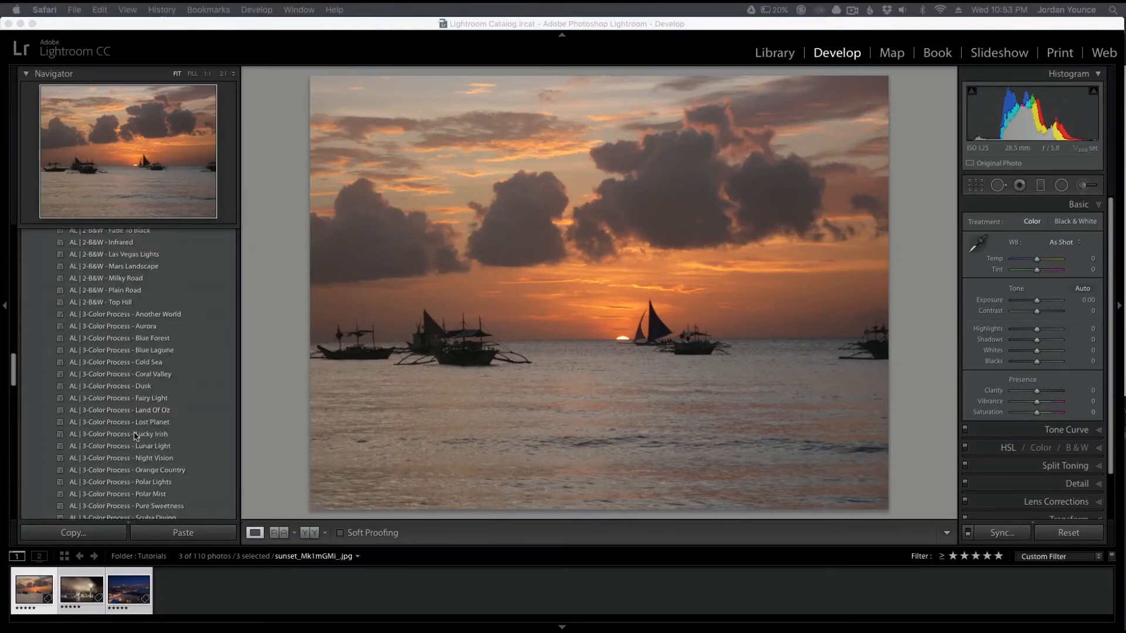
{"action": "scroll", "scroll_direction": "up", "scroll_amount": 3}
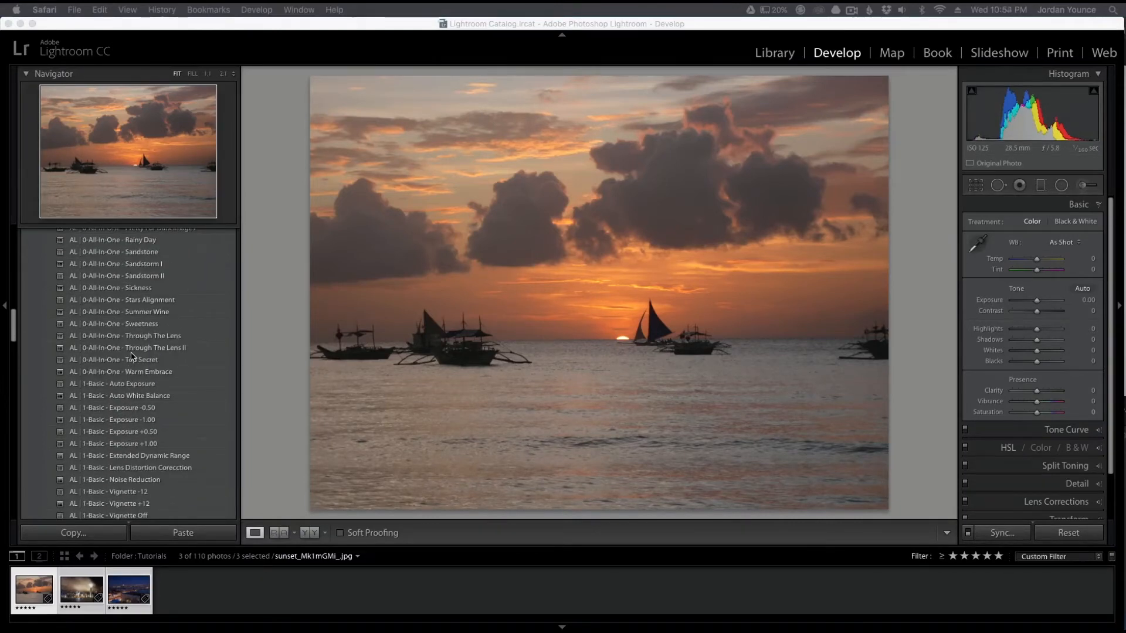
{"action": "scroll", "scroll_direction": "up", "scroll_amount": 3}
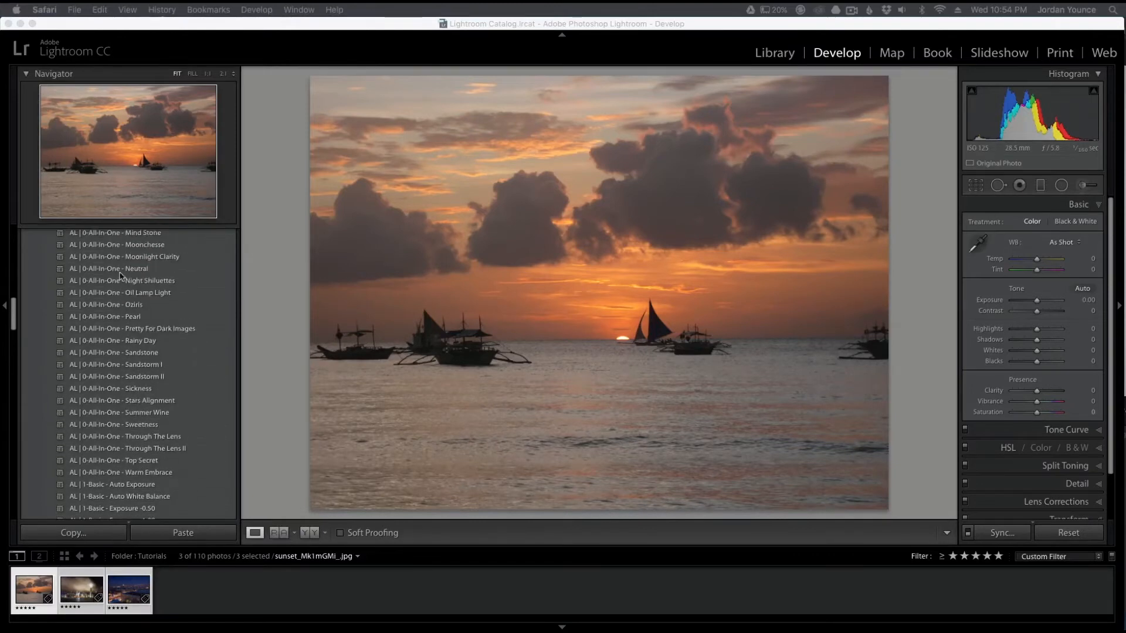
{"action": "mouse_move", "coordinate": [109, 265]}
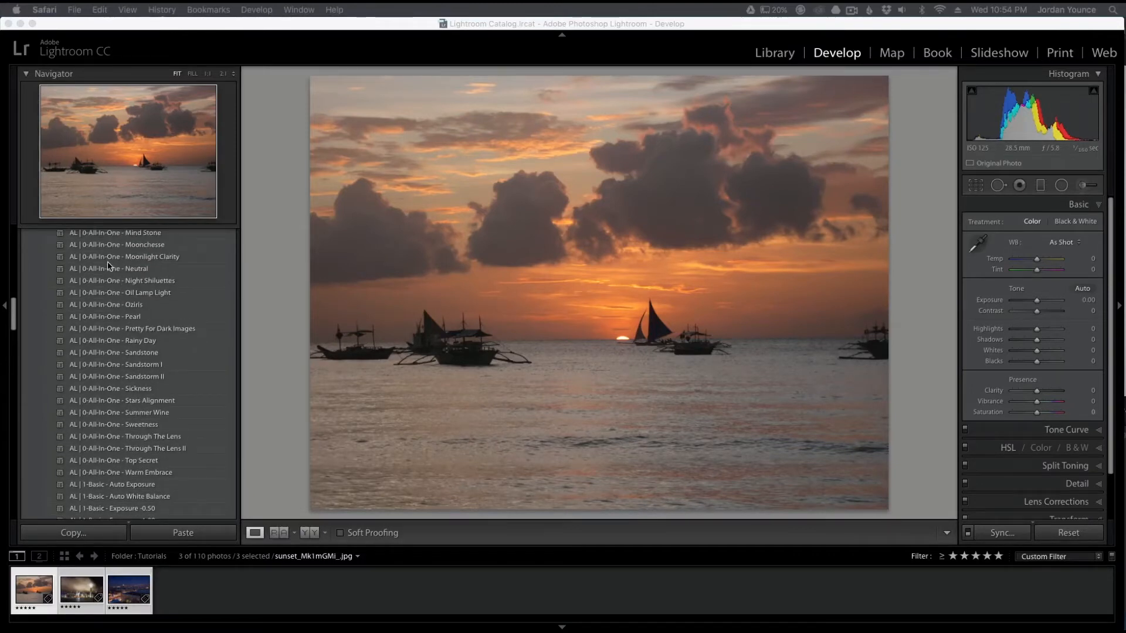
{"action": "mouse_move", "coordinate": [151, 262]}
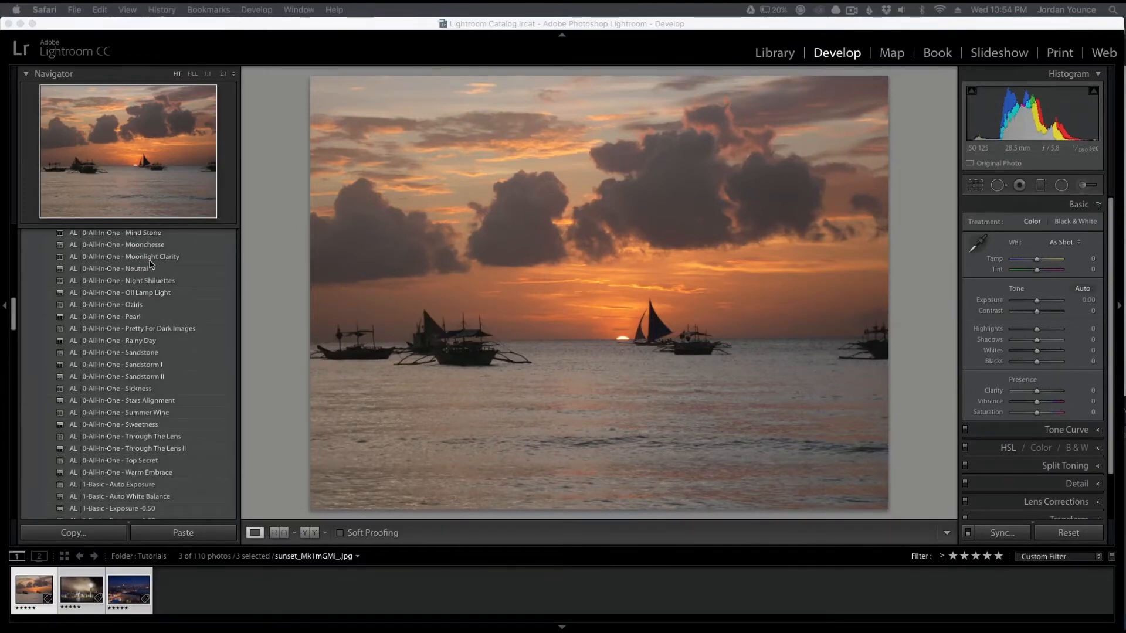
{"action": "left_click", "coordinate": [124, 256]}
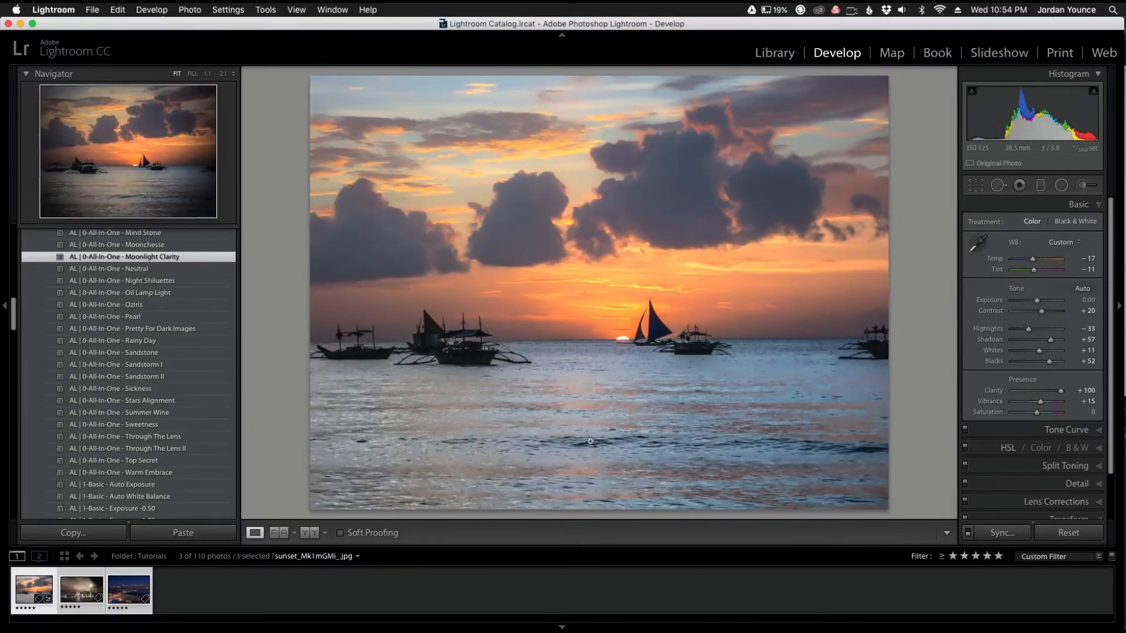
{"action": "mouse_move", "coordinate": [643, 367]}
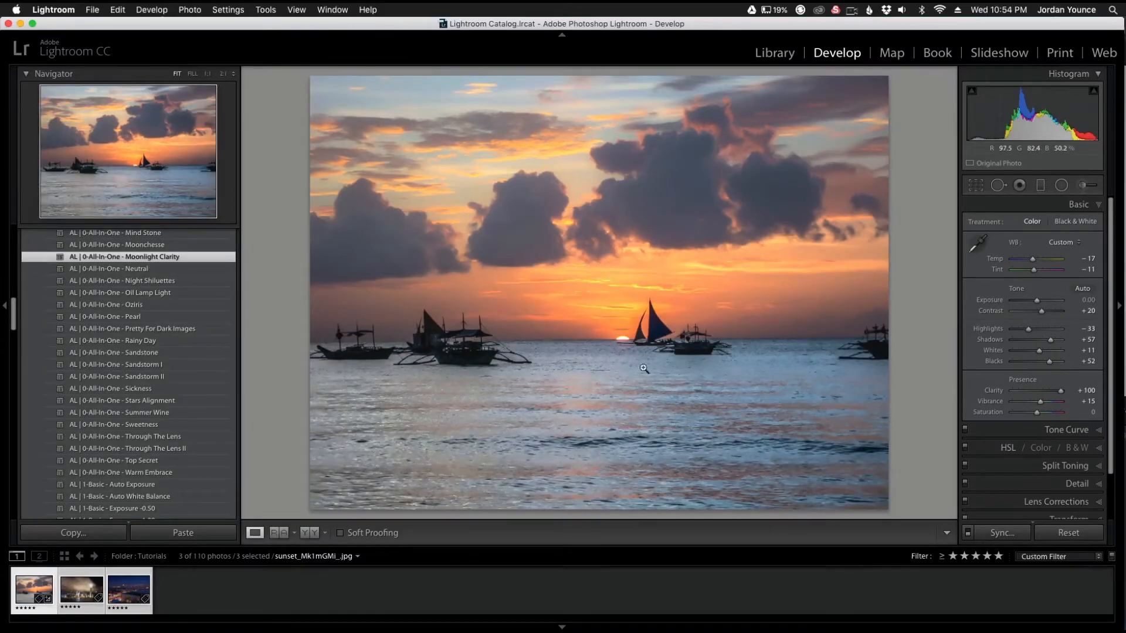
{"action": "mouse_move", "coordinate": [605, 163]}
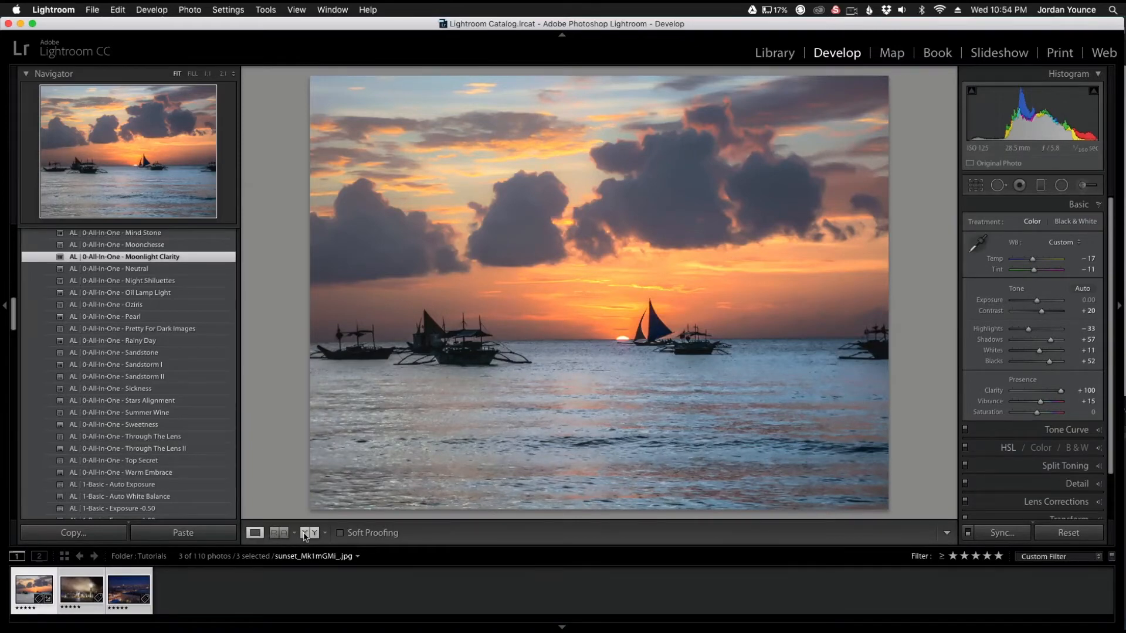
{"action": "left_click", "coordinate": [307, 533]}
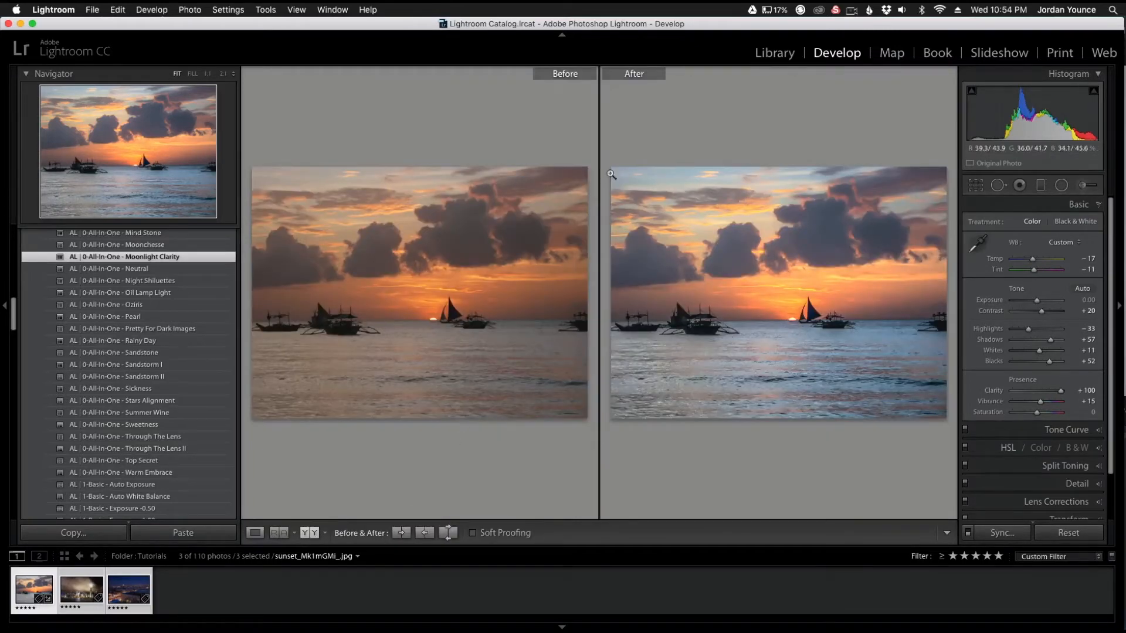
{"action": "mouse_move", "coordinate": [630, 263]}
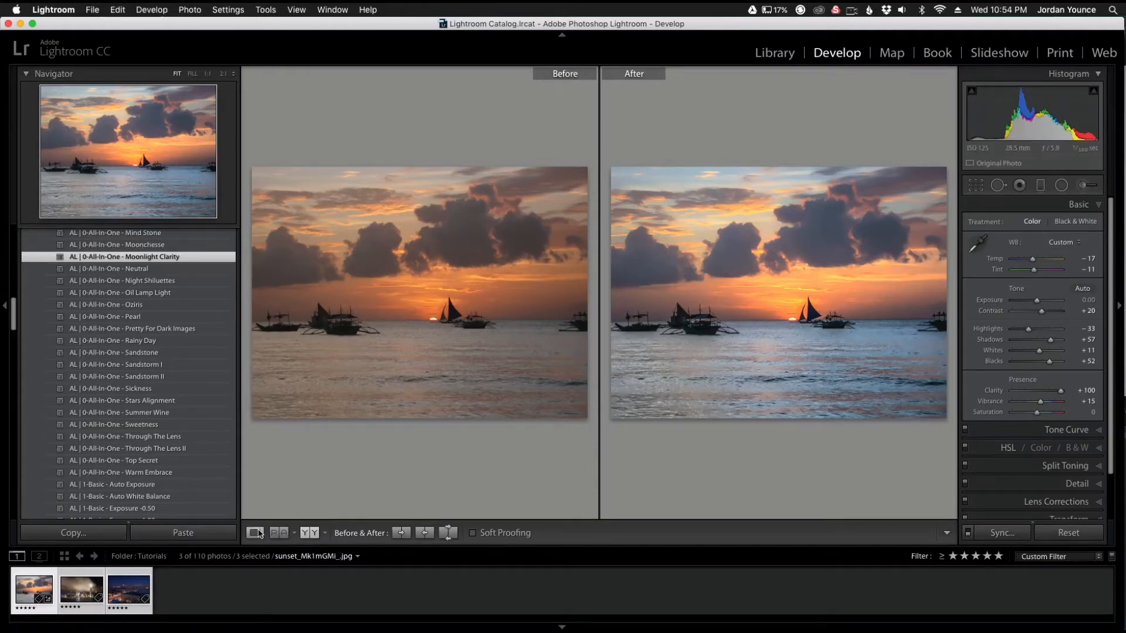
{"action": "left_click", "coordinate": [256, 534]}
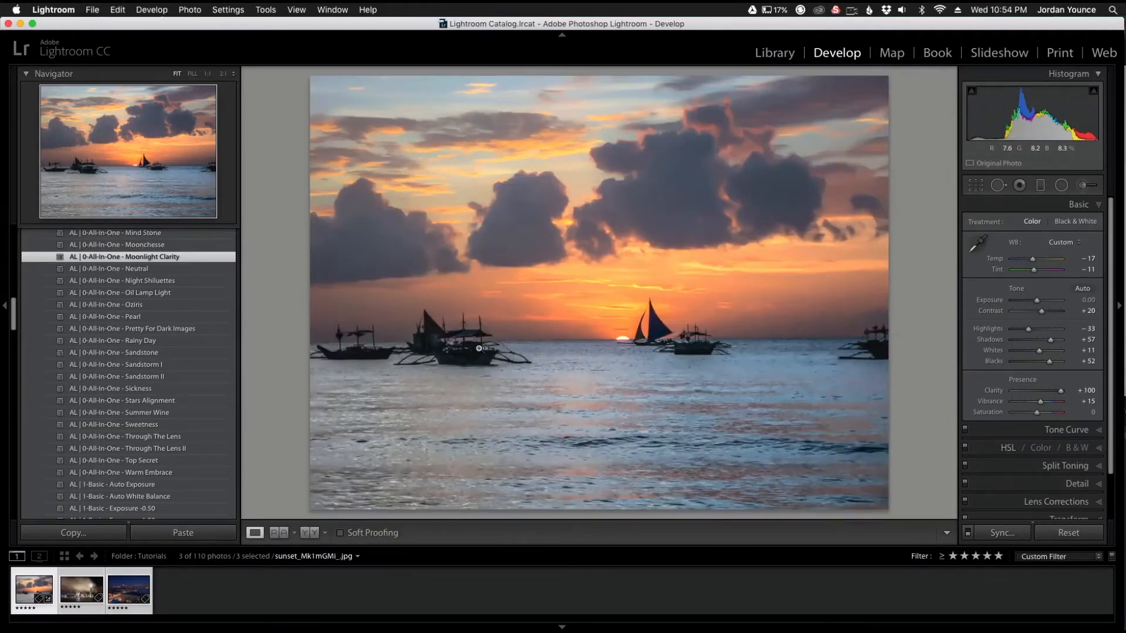
Step: Apply the AL | 3-Color Process - Warm & Cold preset from further down the Presets panel
{"action": "scroll", "scroll_direction": "down", "scroll_amount": 3}
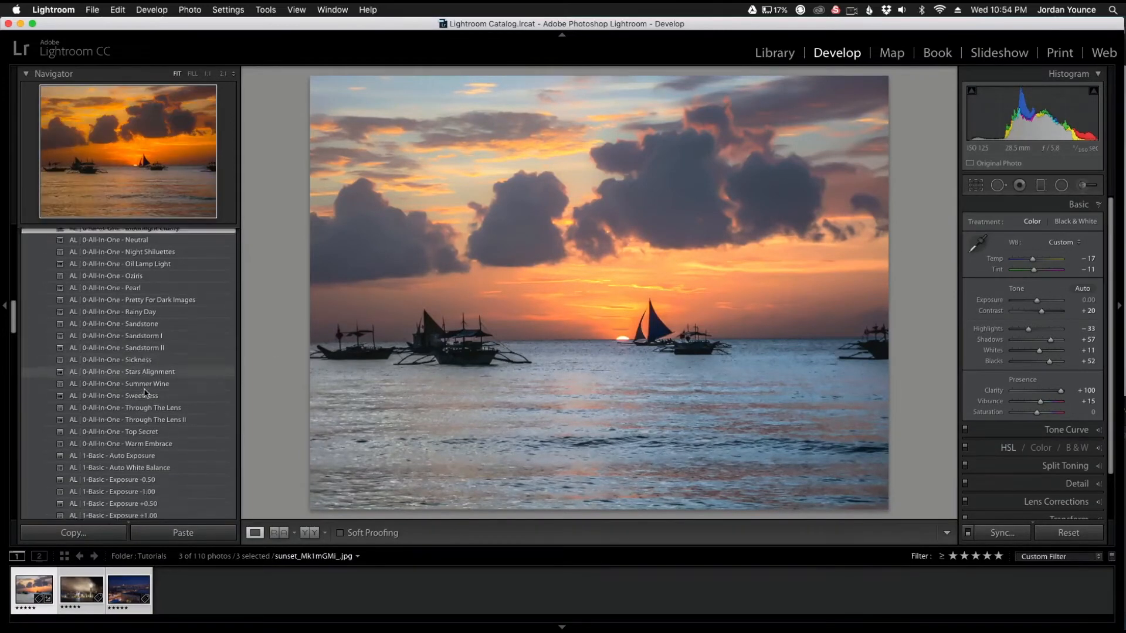
{"action": "scroll", "scroll_direction": "down", "scroll_amount": 3}
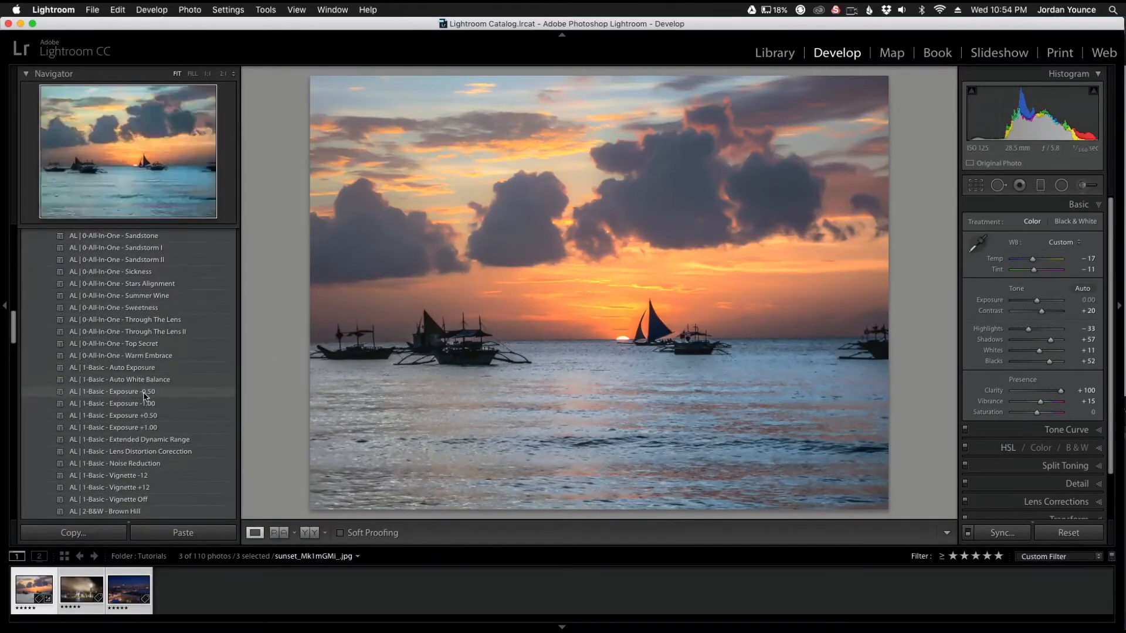
{"action": "scroll", "scroll_direction": "down", "scroll_amount": 3}
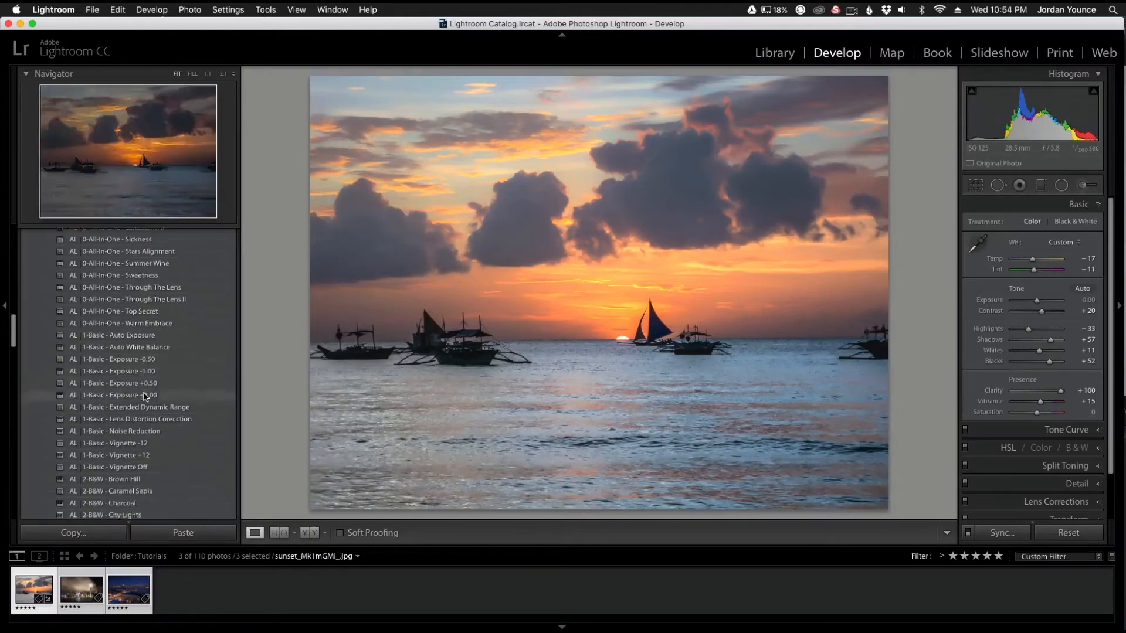
{"action": "scroll", "scroll_direction": "down", "scroll_amount": 3}
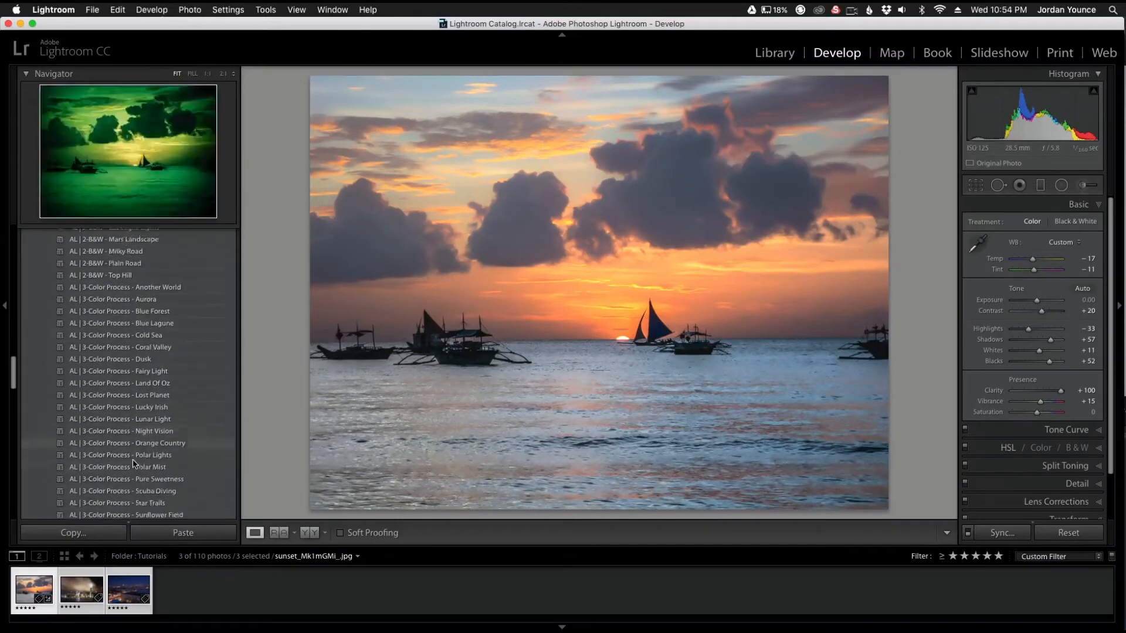
{"action": "left_click", "coordinate": [128, 489]}
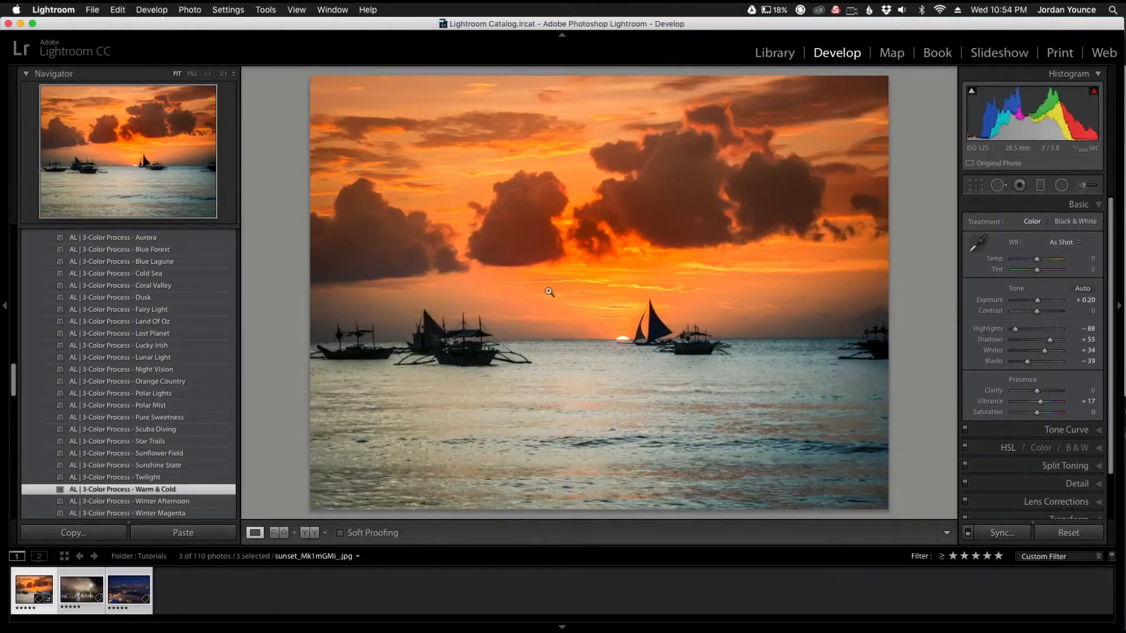
{"action": "mouse_move", "coordinate": [610, 278]}
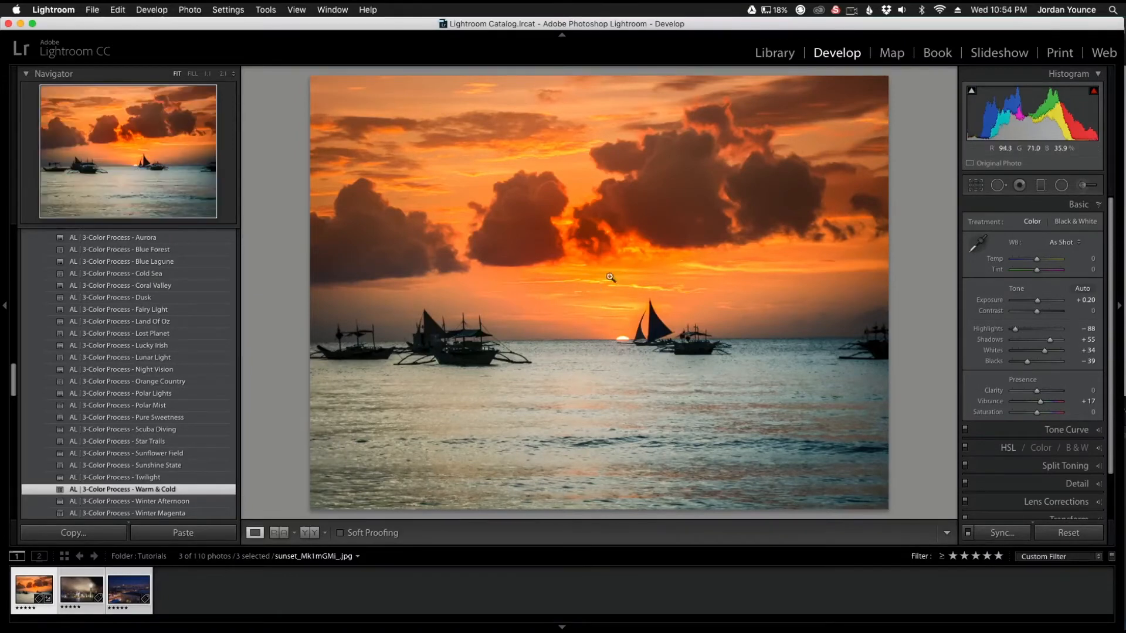
{"action": "mouse_move", "coordinate": [607, 209]}
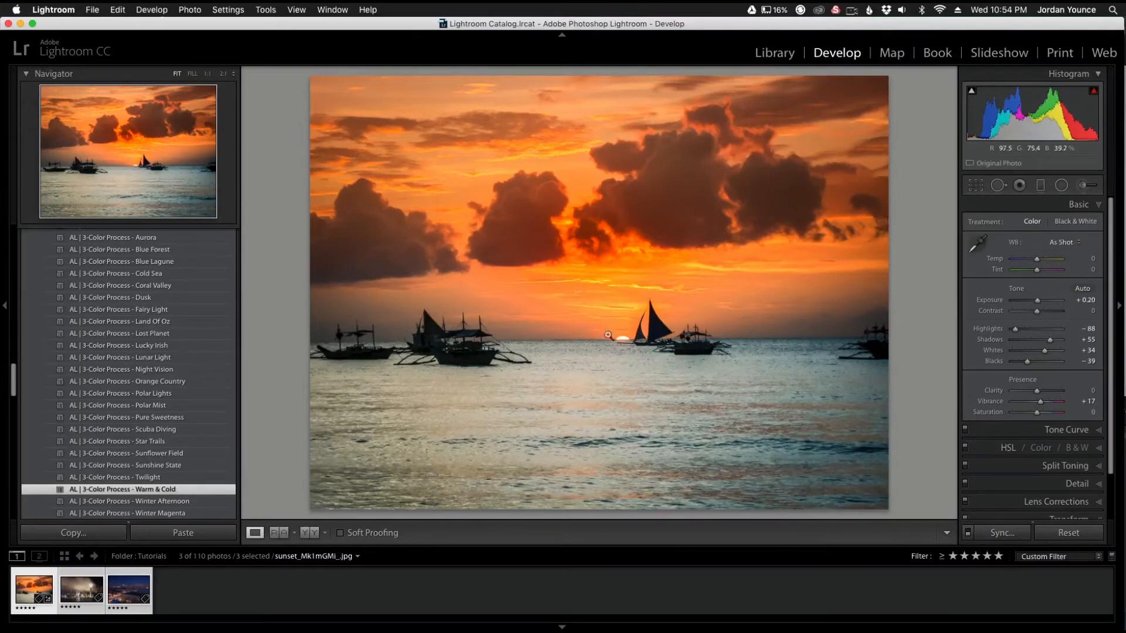
{"action": "mouse_move", "coordinate": [678, 313]}
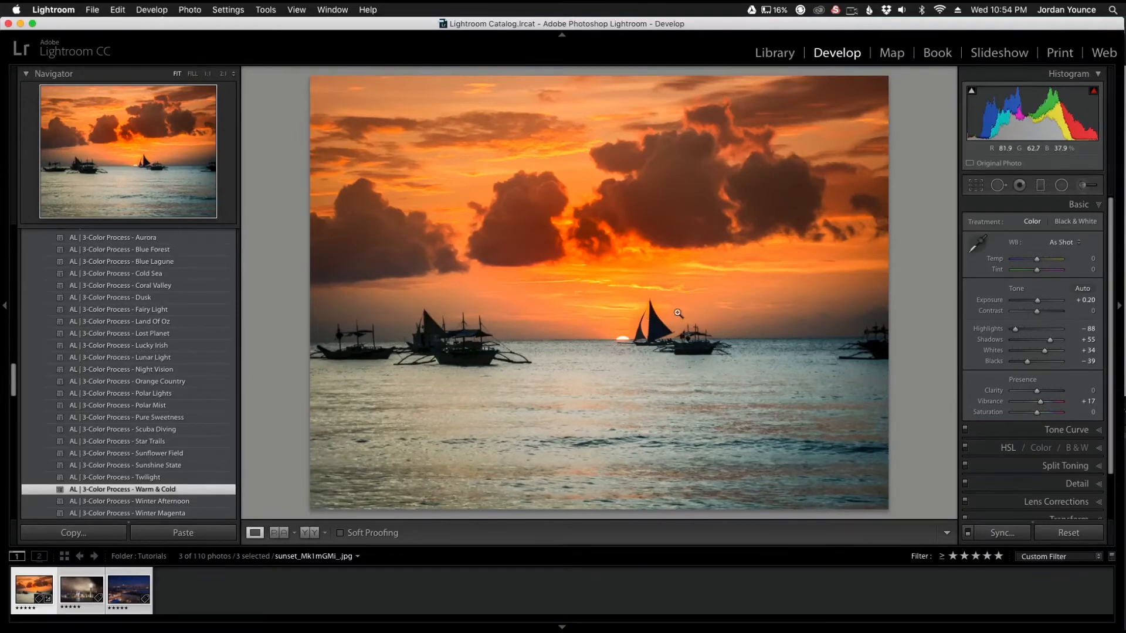
{"action": "mouse_move", "coordinate": [1027, 215]}
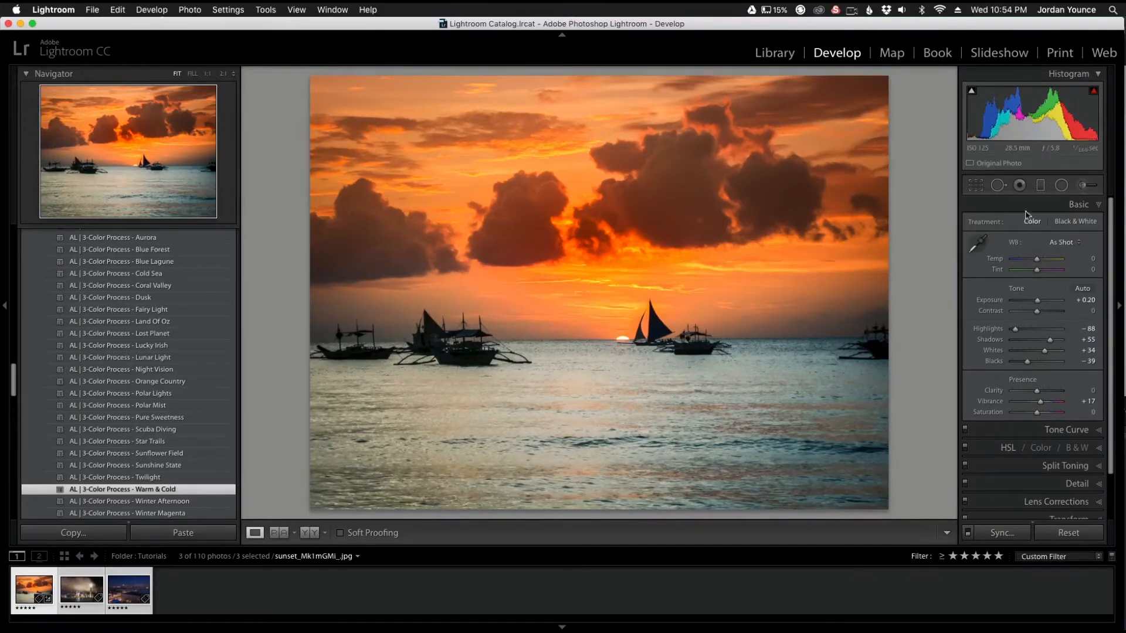
Step: Paint a Temperature Warm brush (temp 57, exposure +0.92) over the setting sun
{"action": "left_click", "coordinate": [1087, 173]}
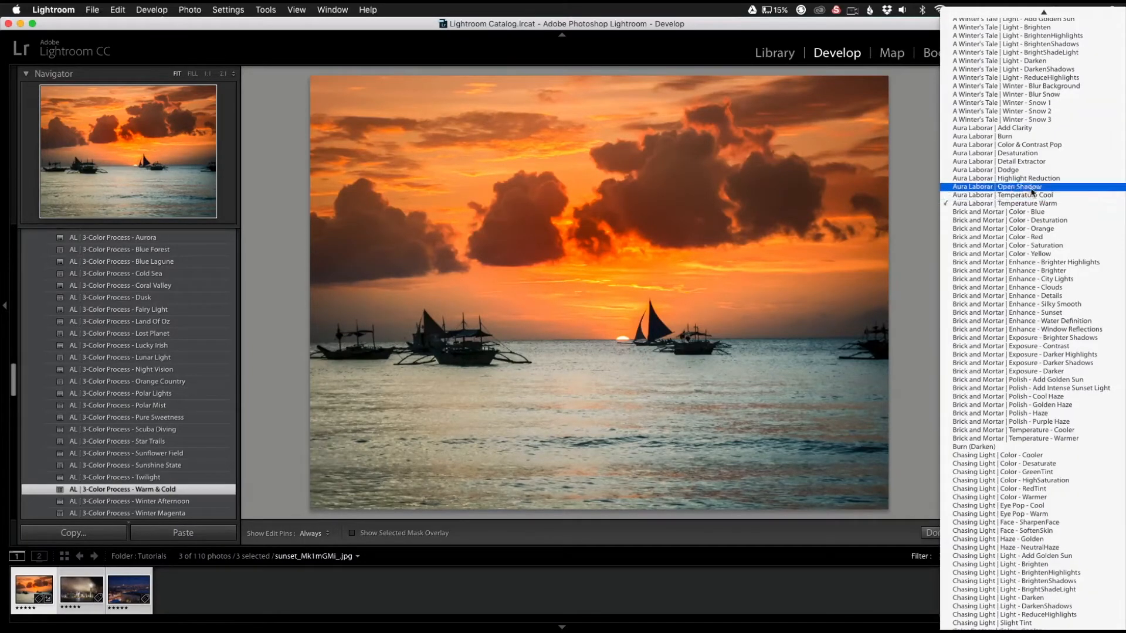
{"action": "mouse_move", "coordinate": [1018, 137]}
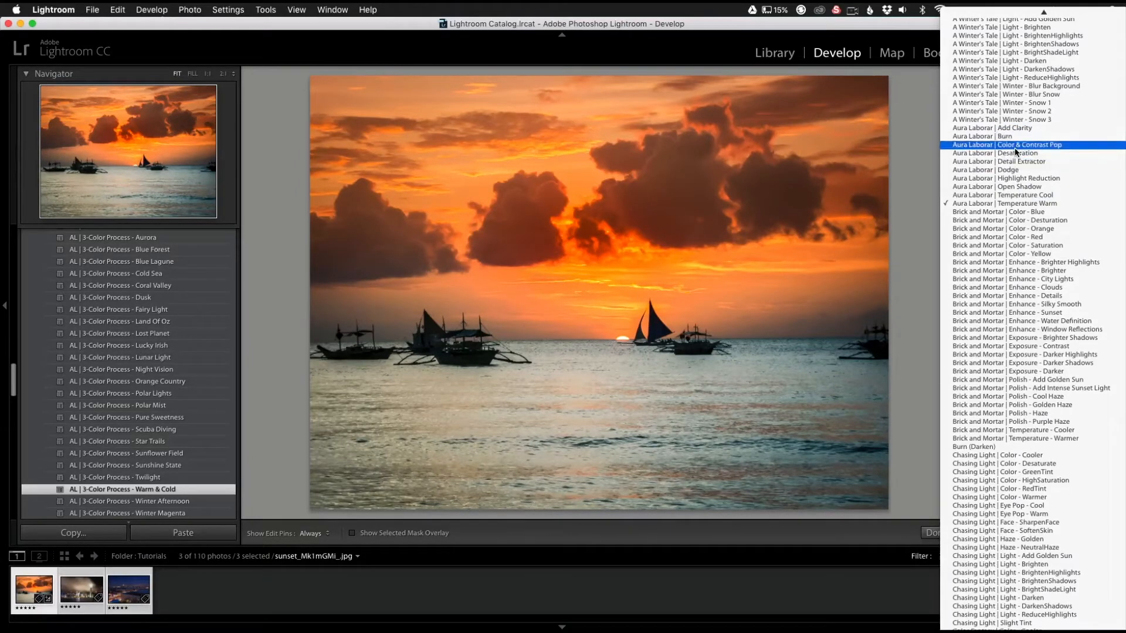
{"action": "mouse_move", "coordinate": [1027, 221]}
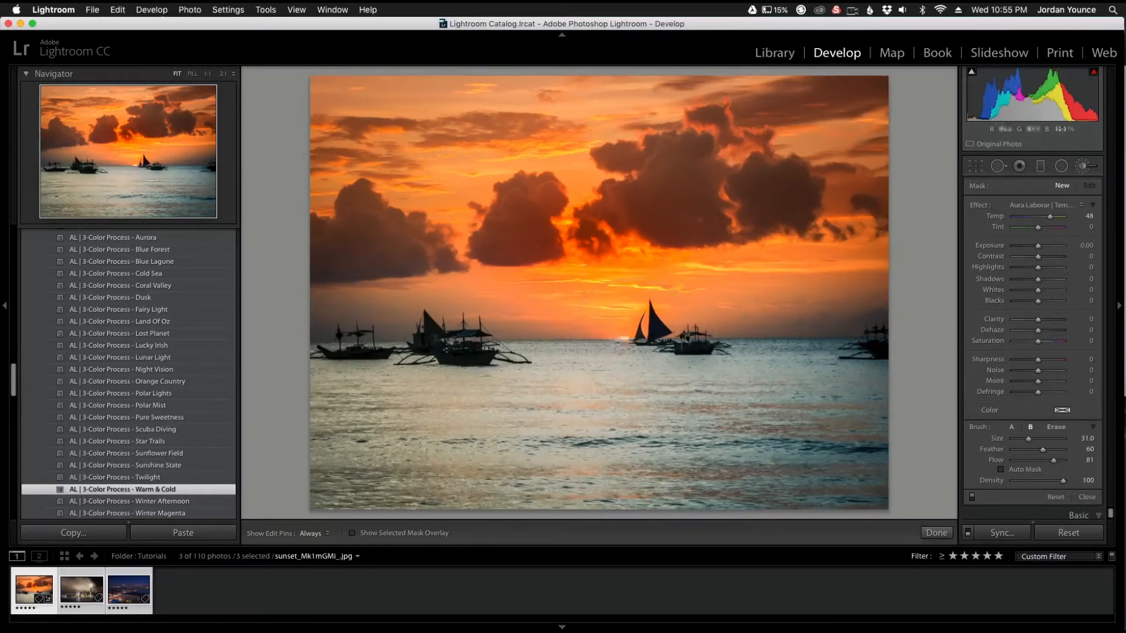
{"action": "mouse_move", "coordinate": [580, 332]}
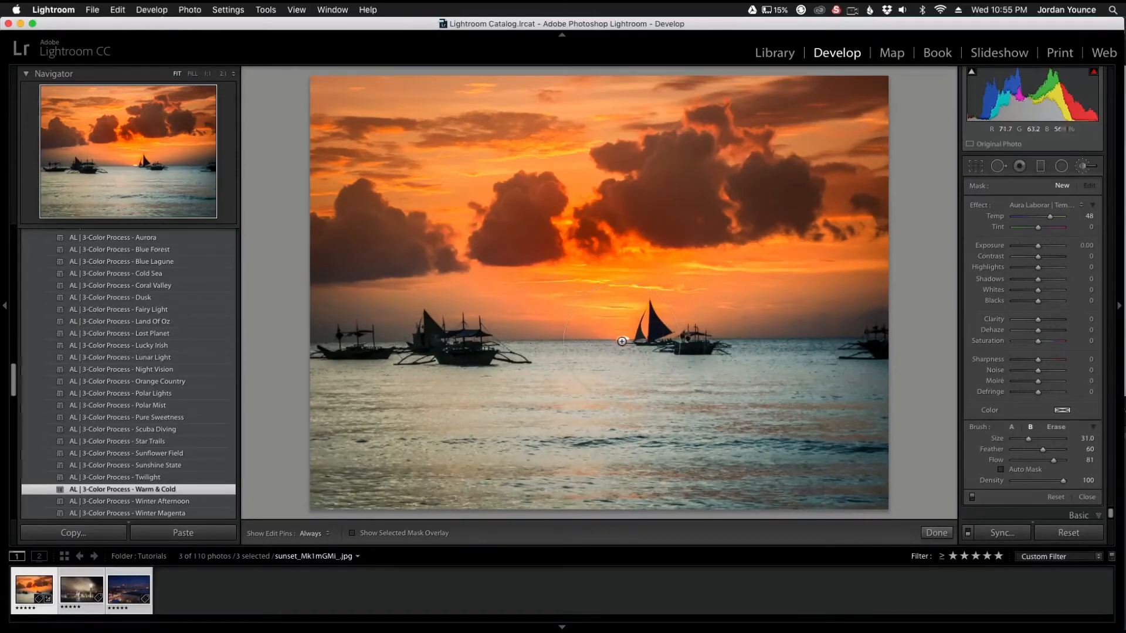
{"action": "left_click", "coordinate": [621, 341]}
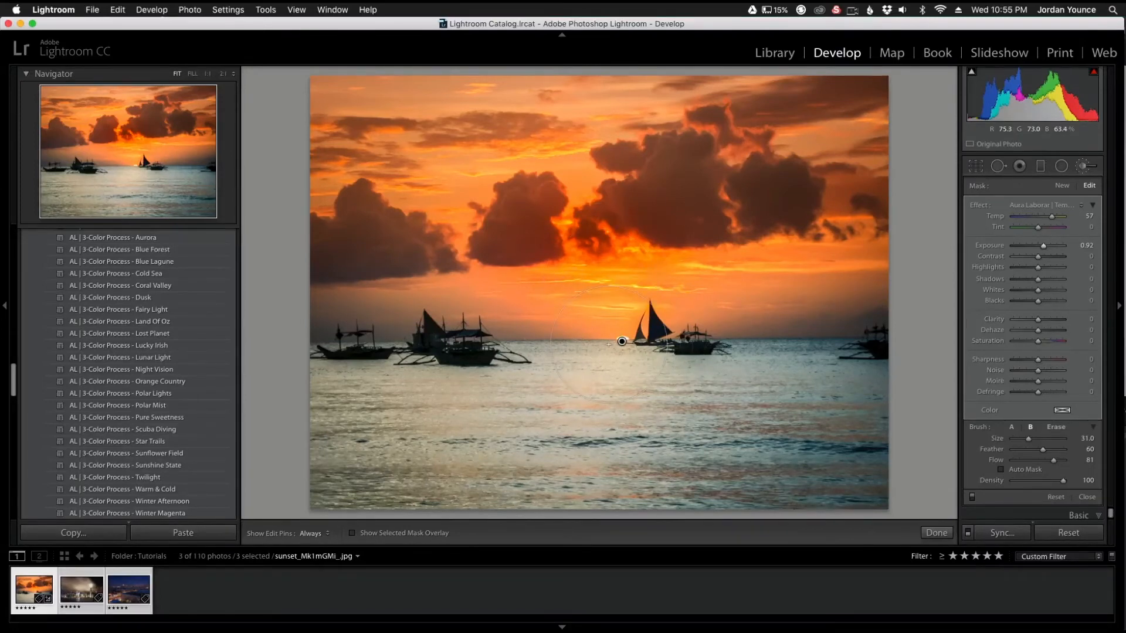
Step: Commit the warm sun brush adjustment by finishing the Adjustment Brush
{"action": "left_click", "coordinate": [936, 533]}
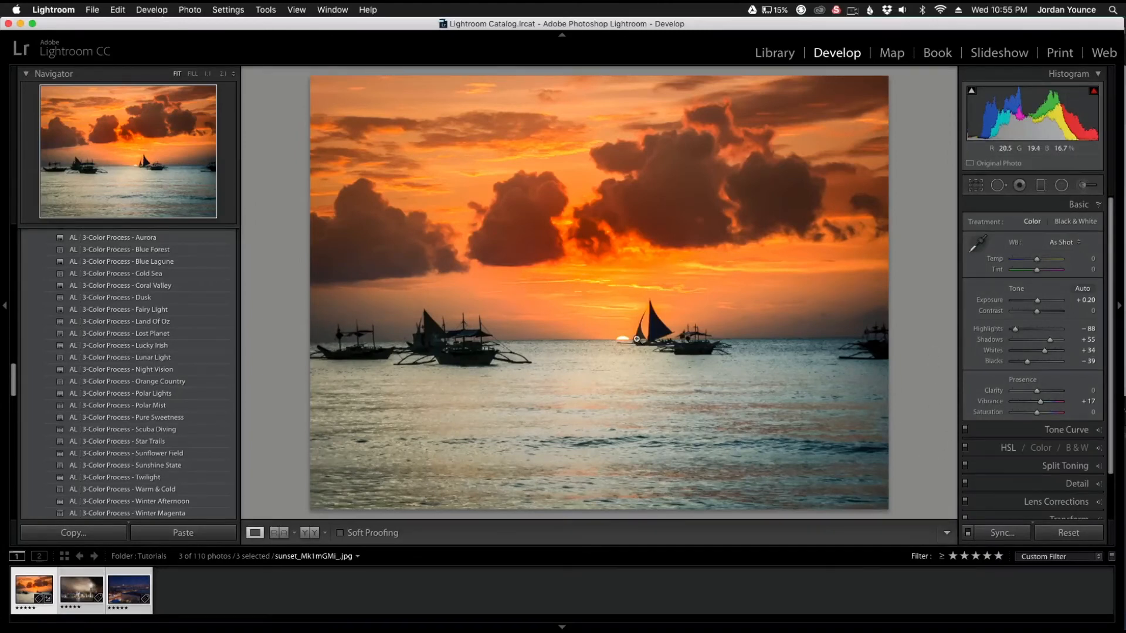
{"action": "mouse_move", "coordinate": [648, 366]}
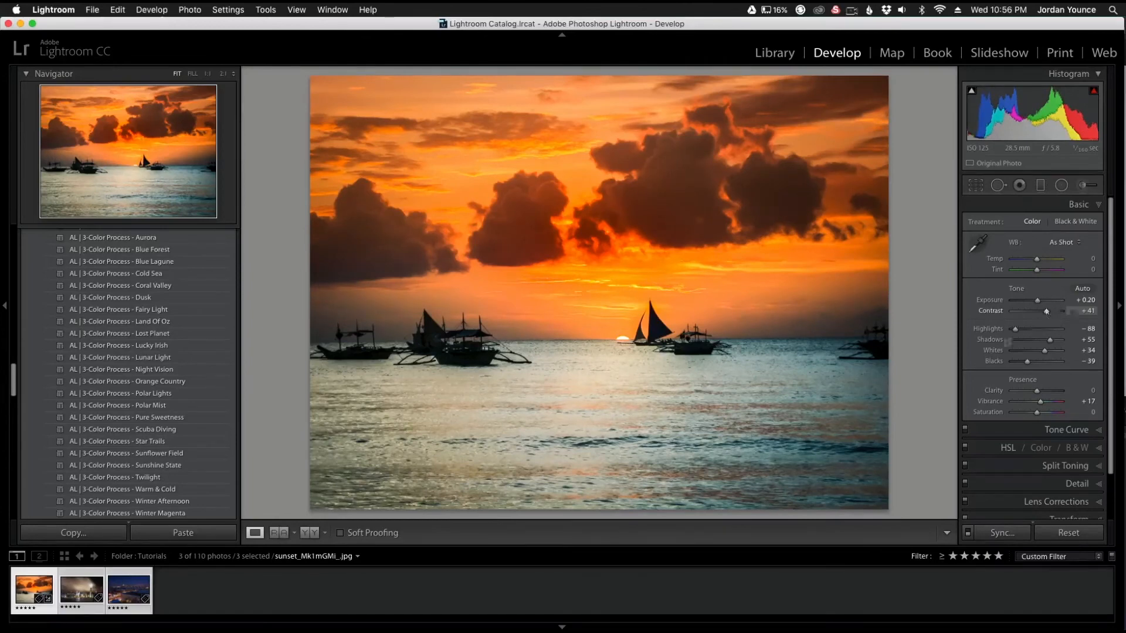
{"action": "mouse_move", "coordinate": [652, 280]}
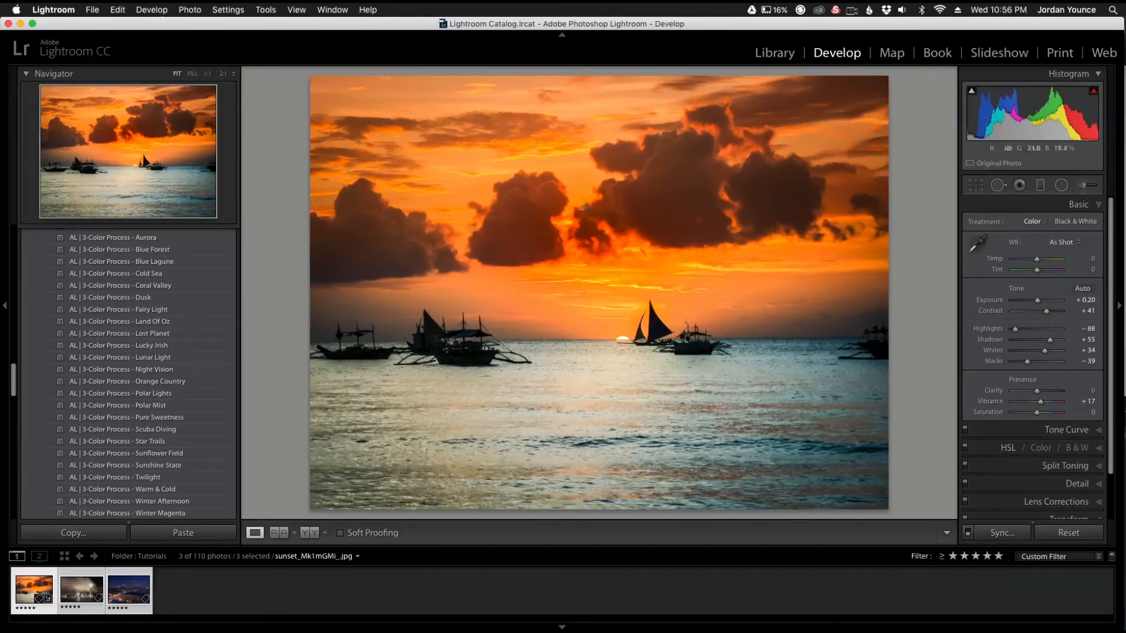
{"action": "mouse_move", "coordinate": [619, 470]}
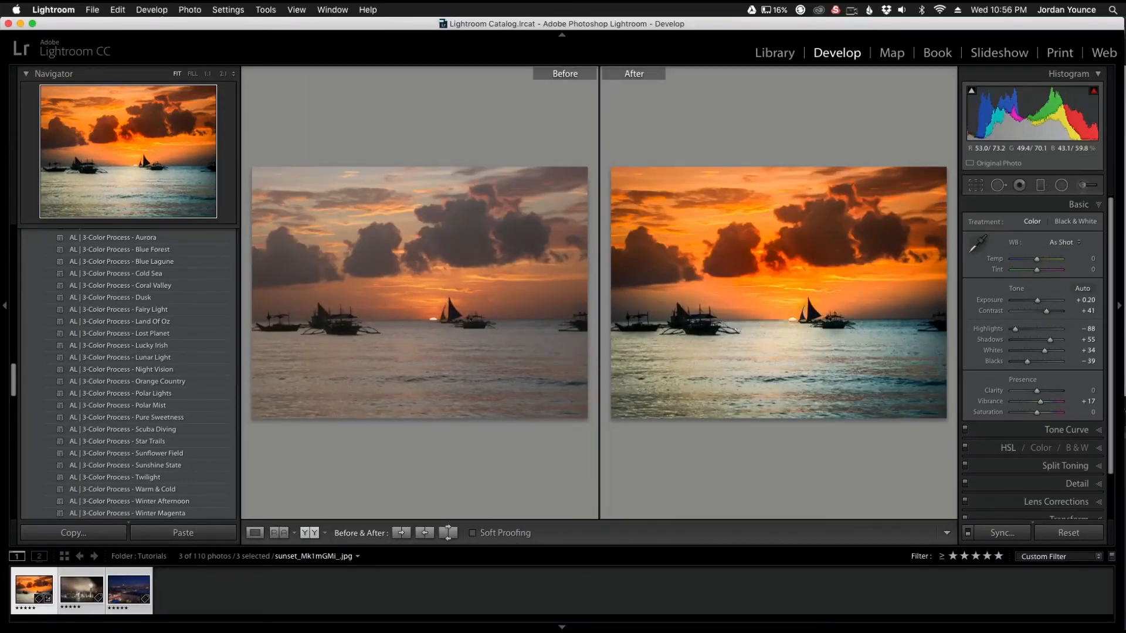
{"action": "mouse_move", "coordinate": [812, 292]}
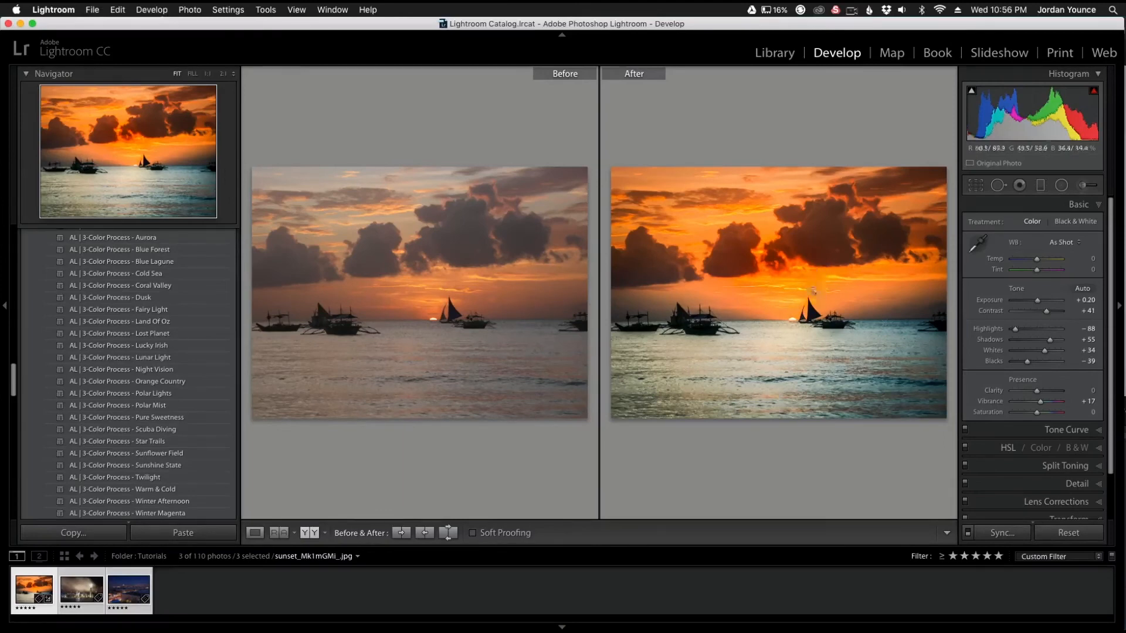
{"action": "mouse_move", "coordinate": [754, 376]}
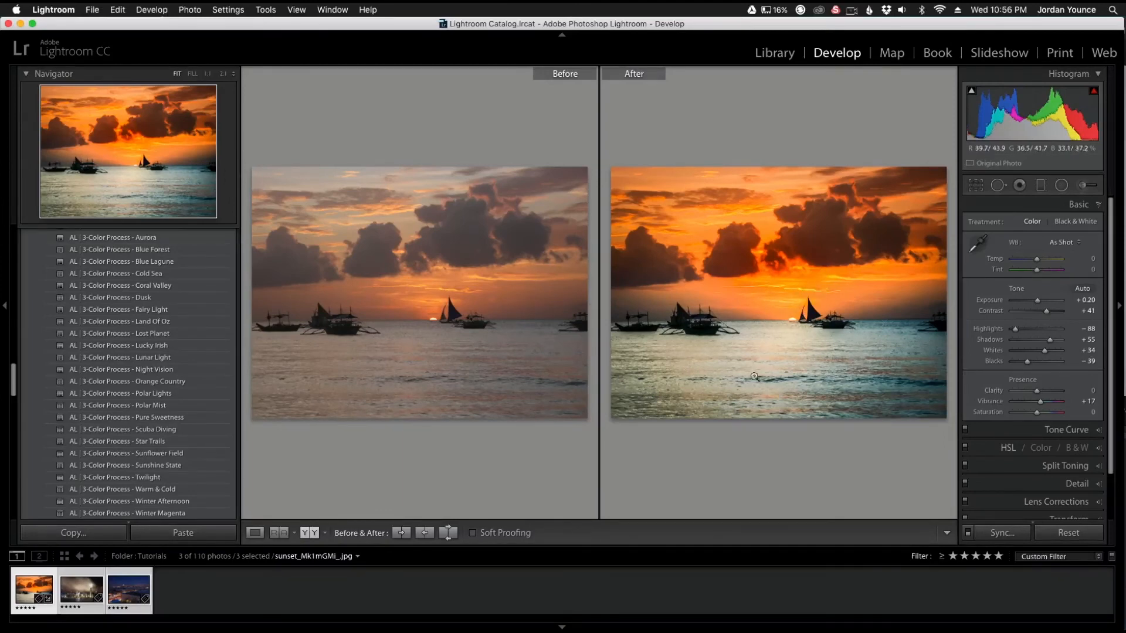
{"action": "mouse_move", "coordinate": [722, 351]}
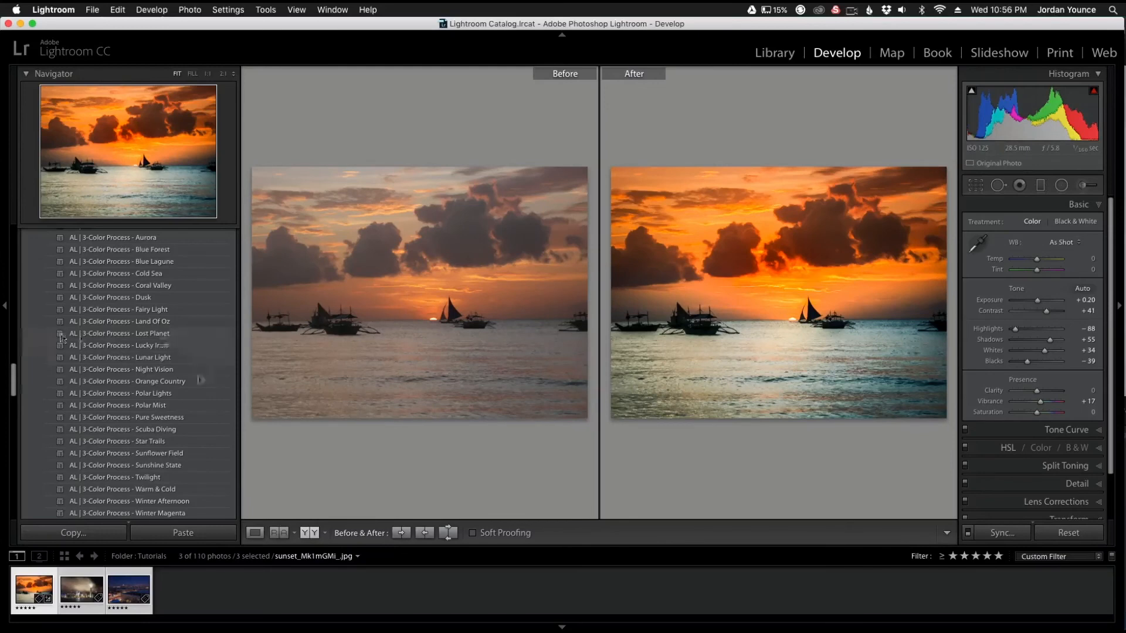
Step: Scroll the view while comparing the original and edited sunset photos
{"action": "scroll", "scroll_direction": "up", "scroll_amount": 3}
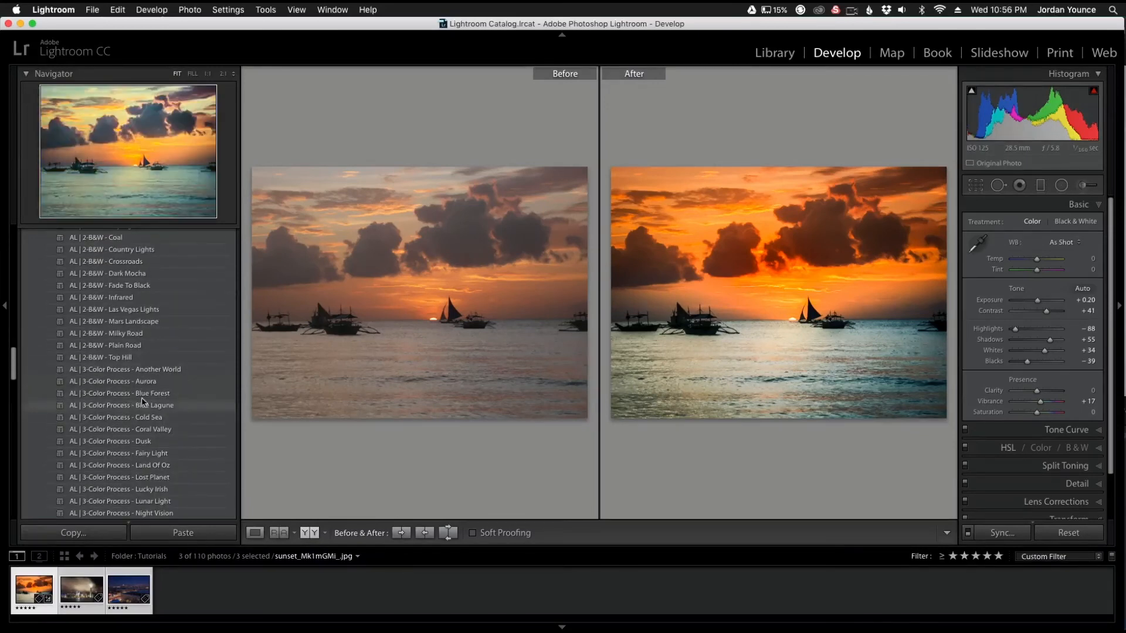
{"action": "scroll", "scroll_direction": "down", "scroll_amount": 3}
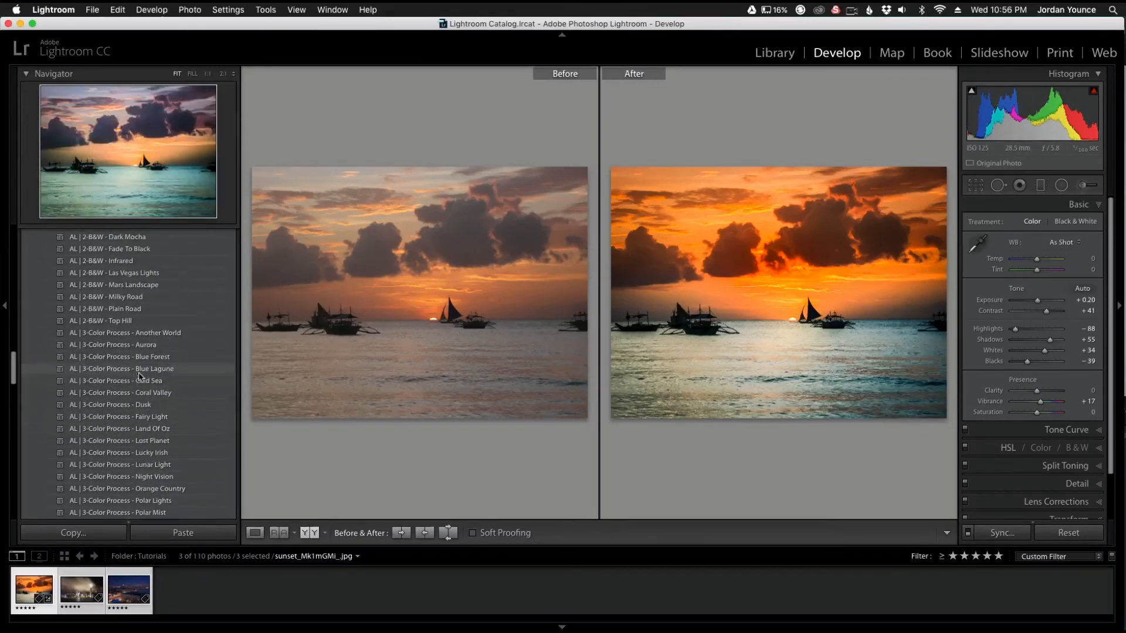